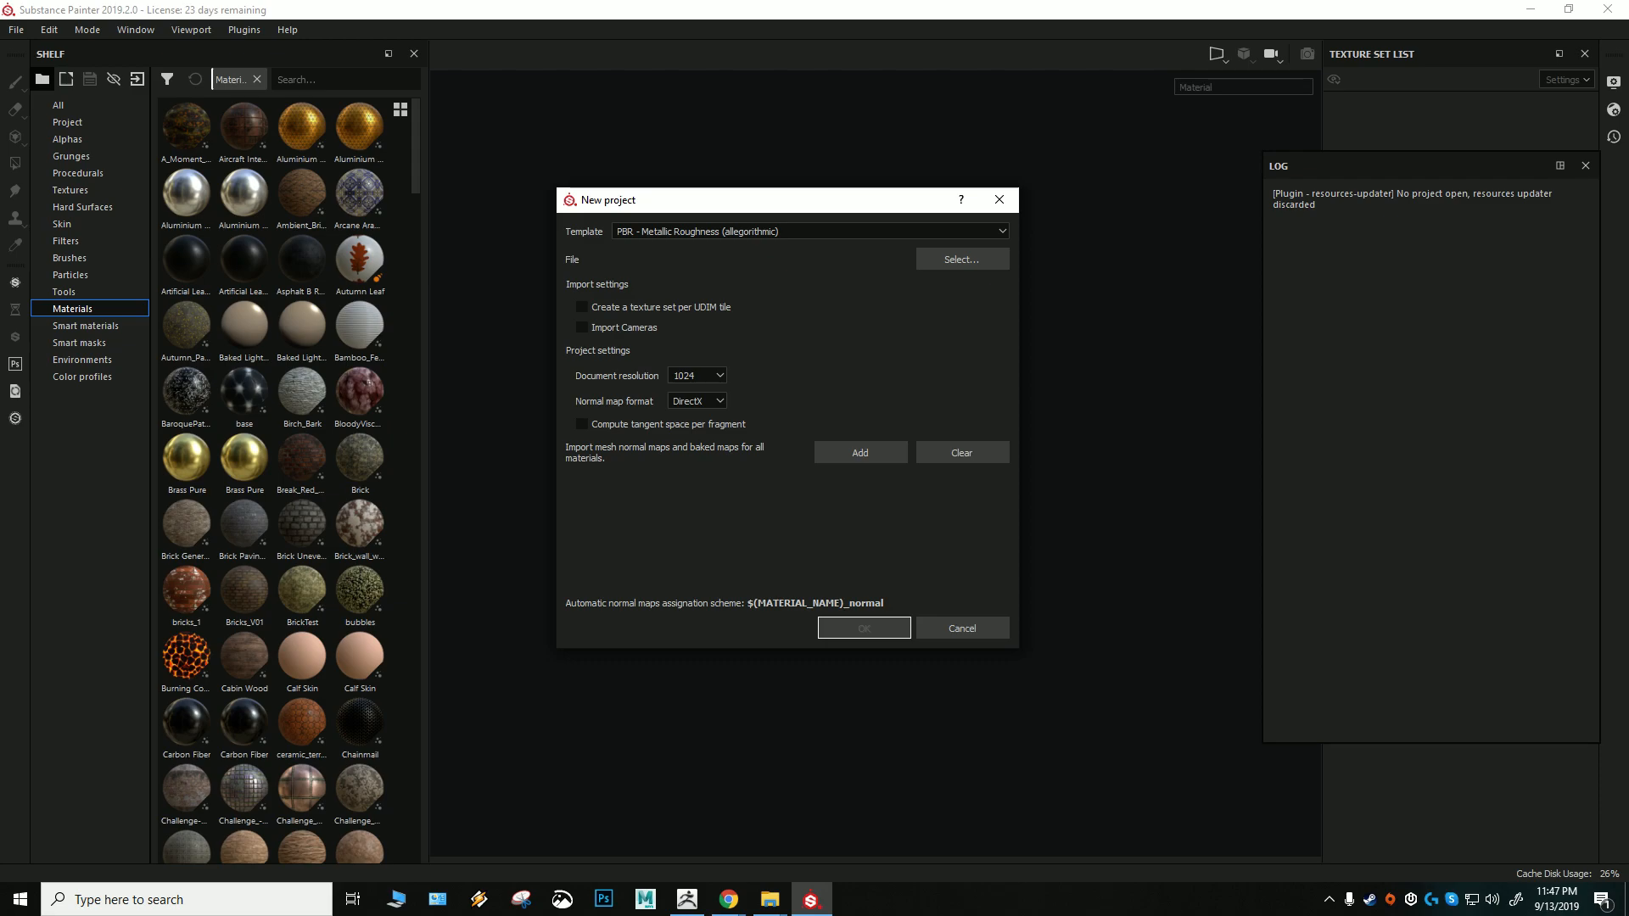
# Create a new project from the Arc1_low mesh in the Arcs folder
pyautogui.click(958, 259)
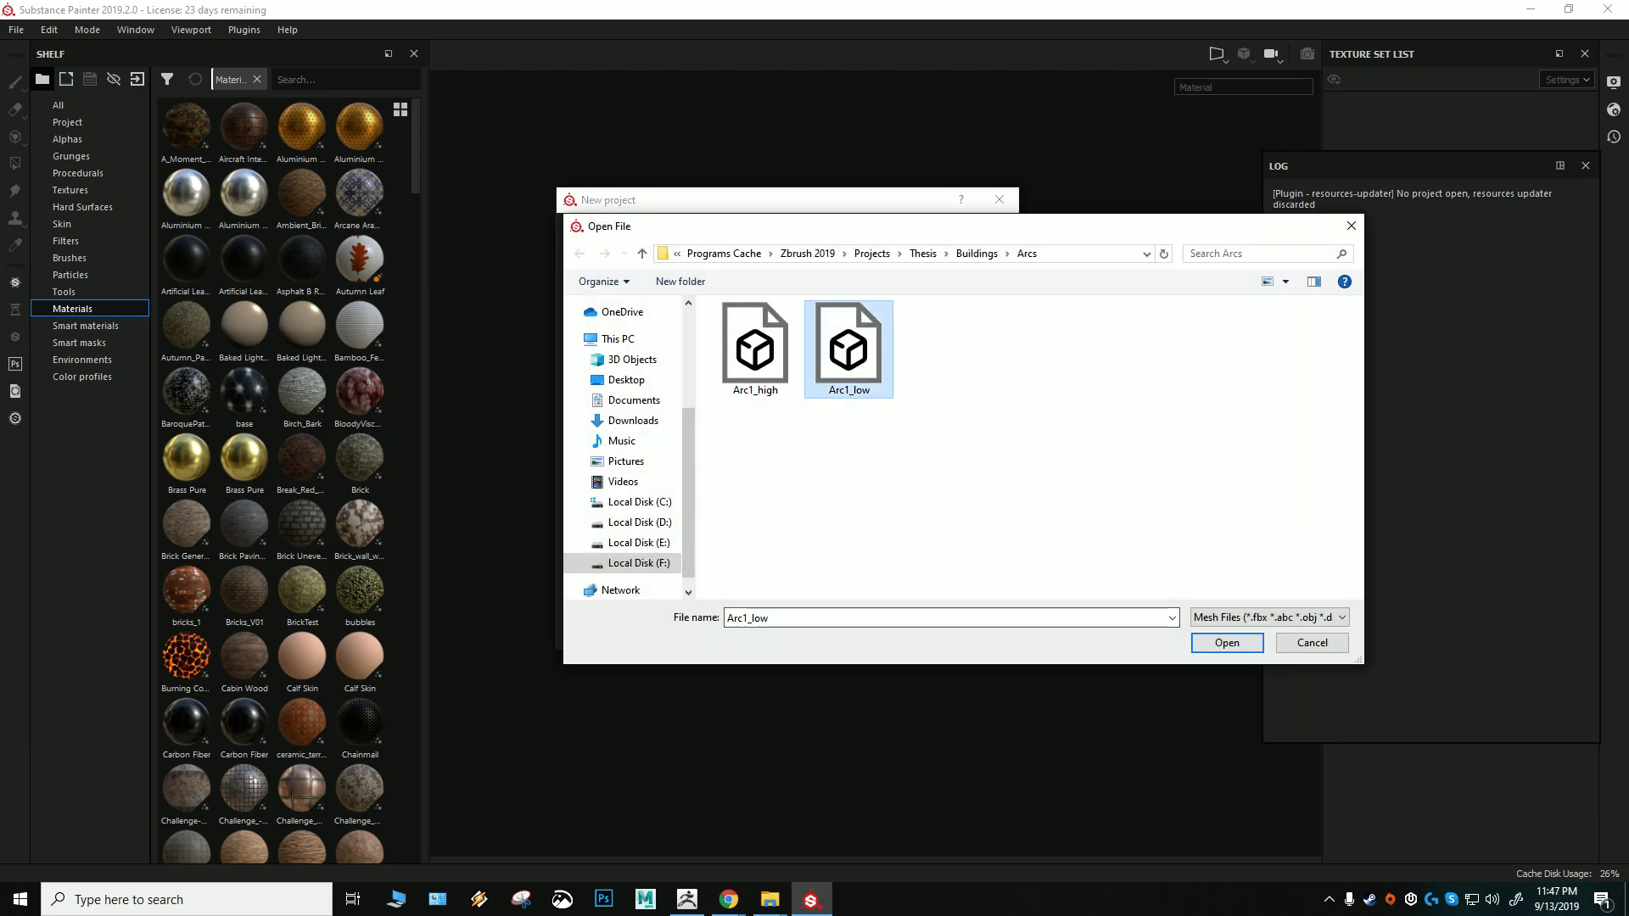
pyautogui.click(1225, 642)
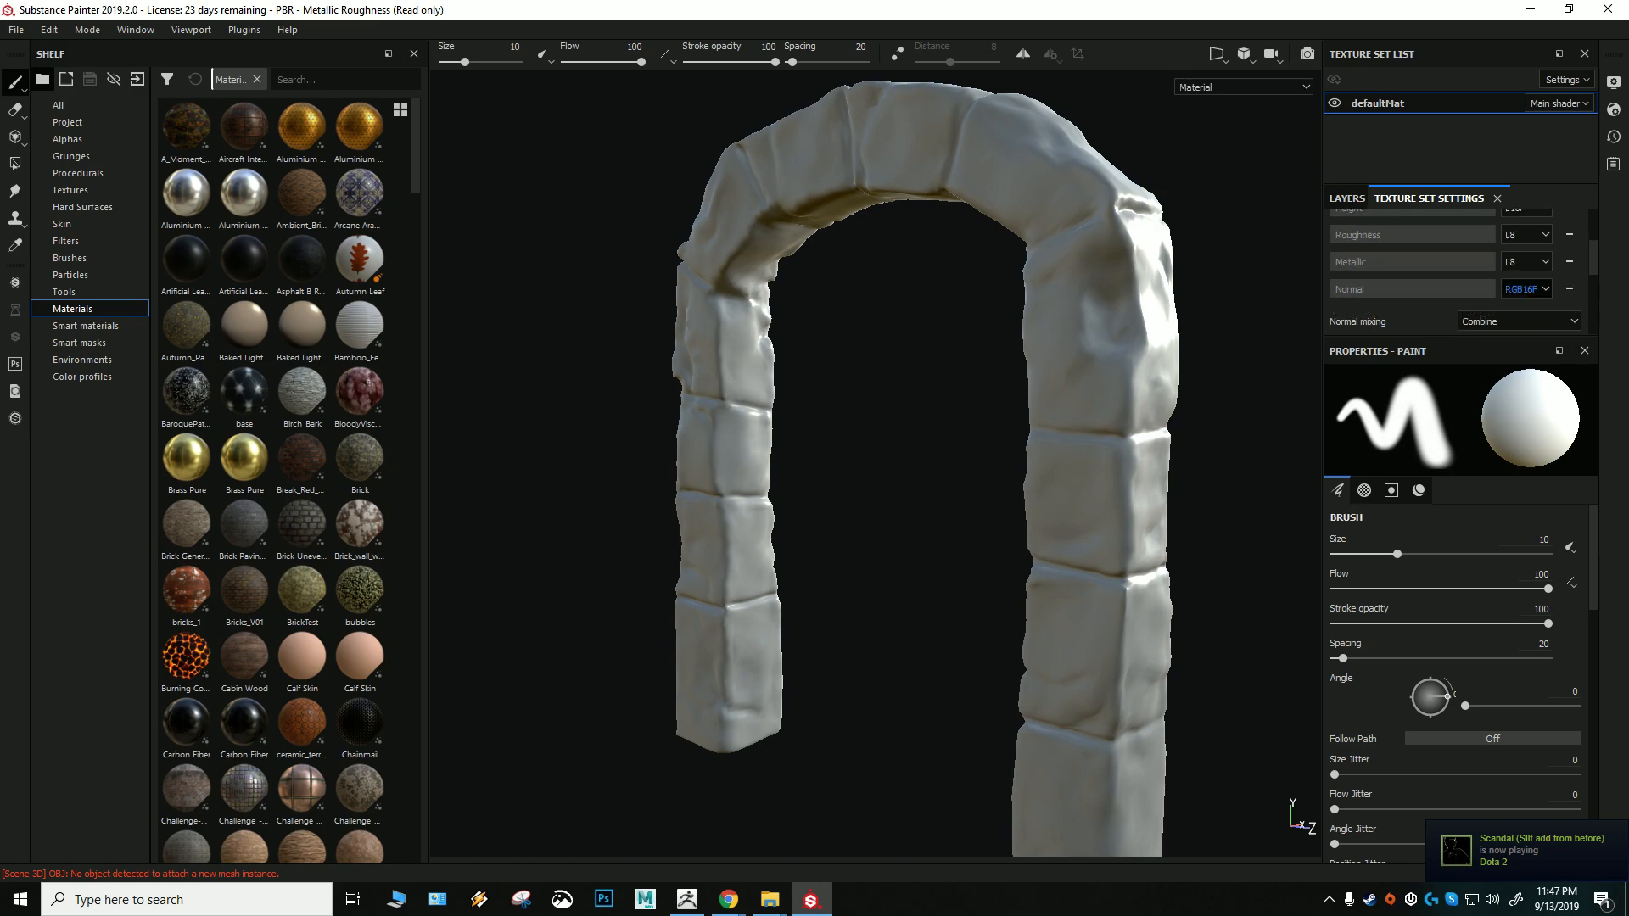
# Bake the mesh maps with Match set to By Mesh Name and ID excluded
pyautogui.click(1532, 241)
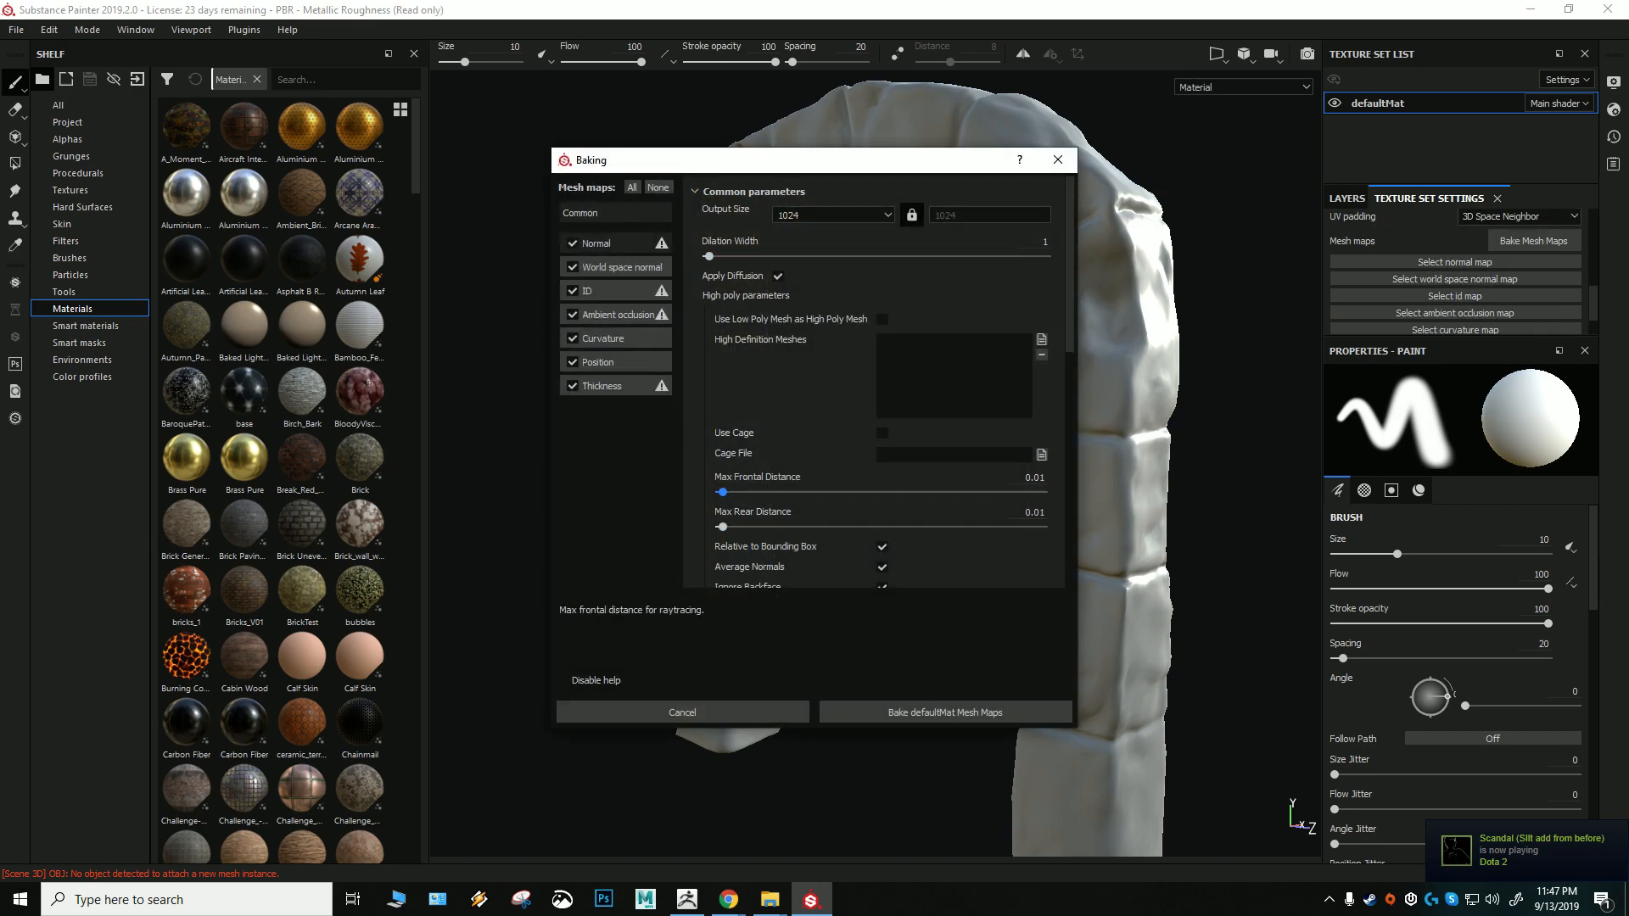
pyautogui.scroll(-3)
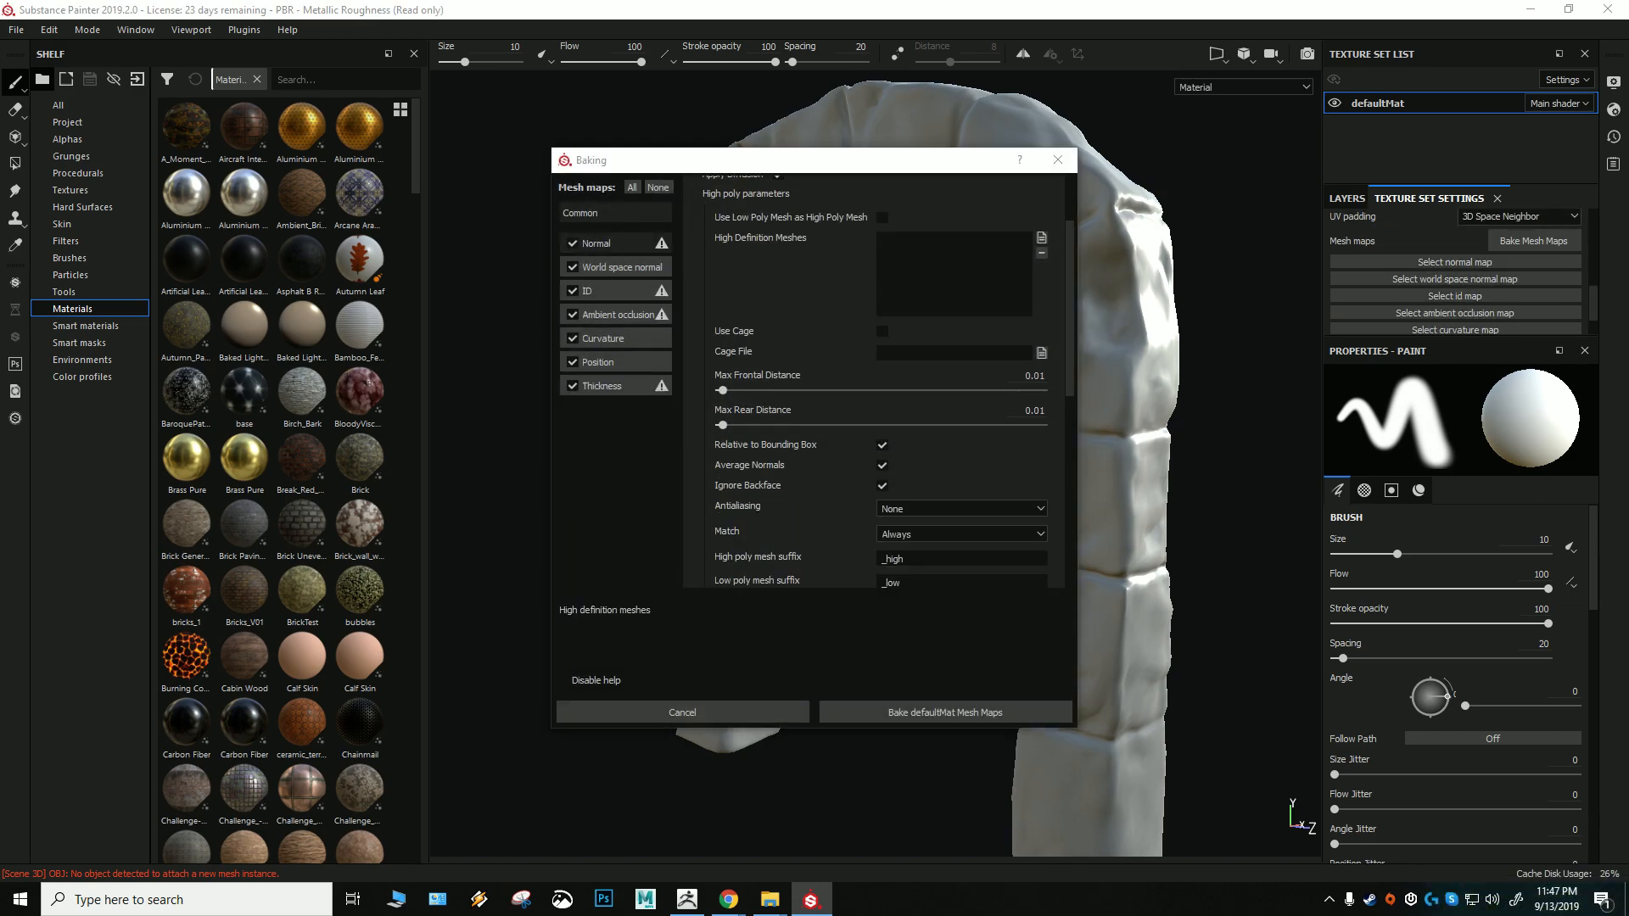
pyautogui.click(1040, 237)
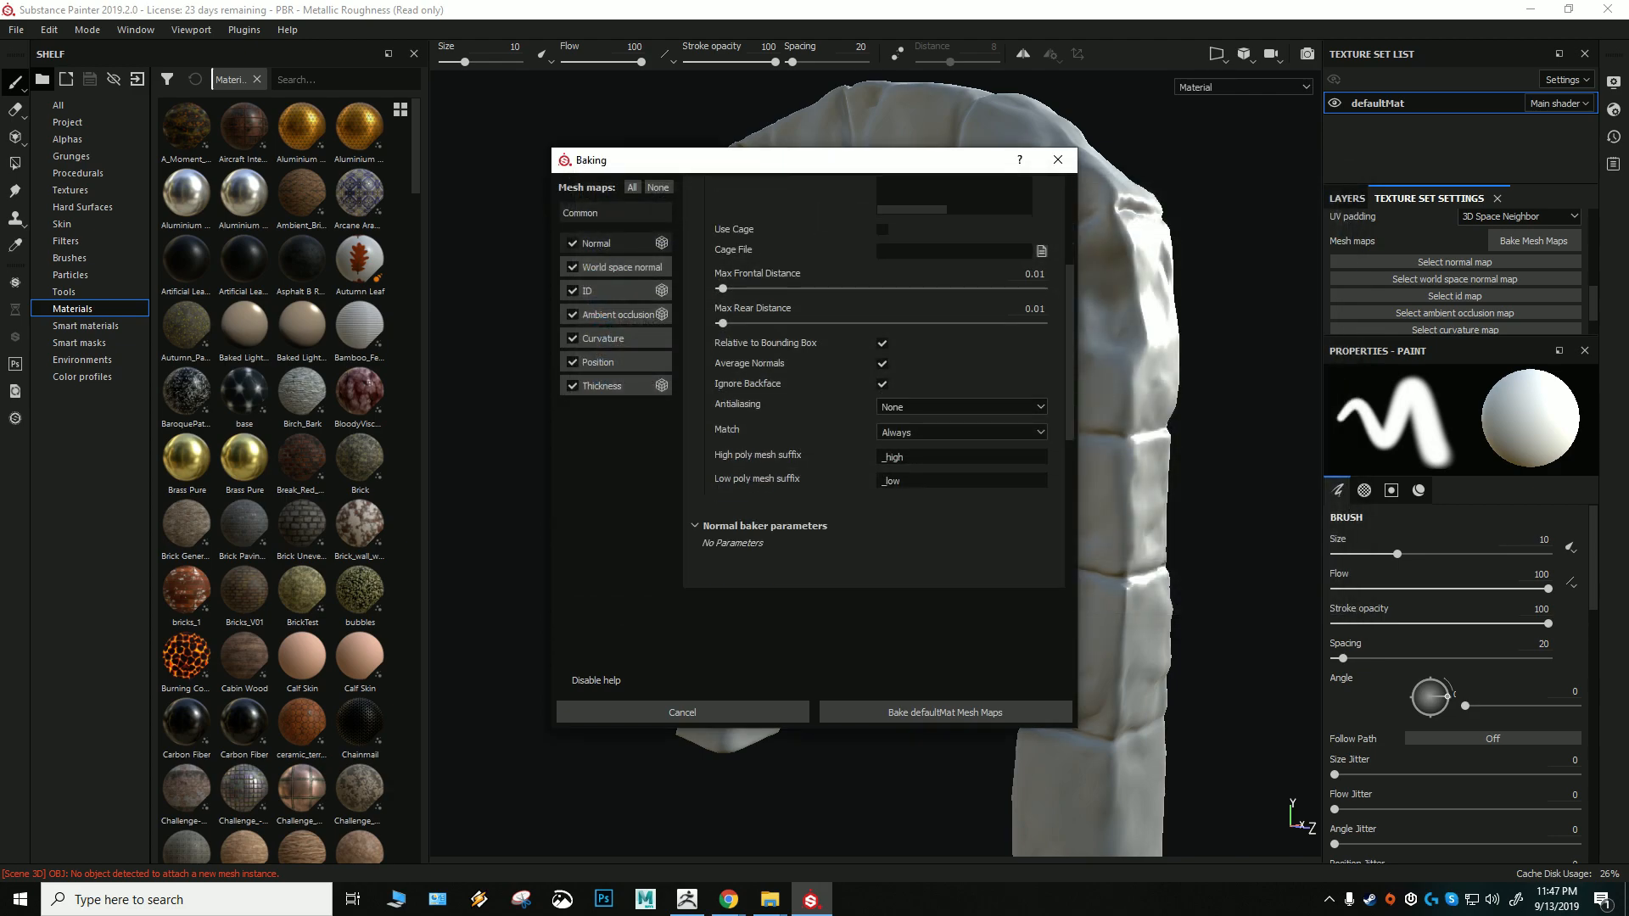
pyautogui.click(959, 432)
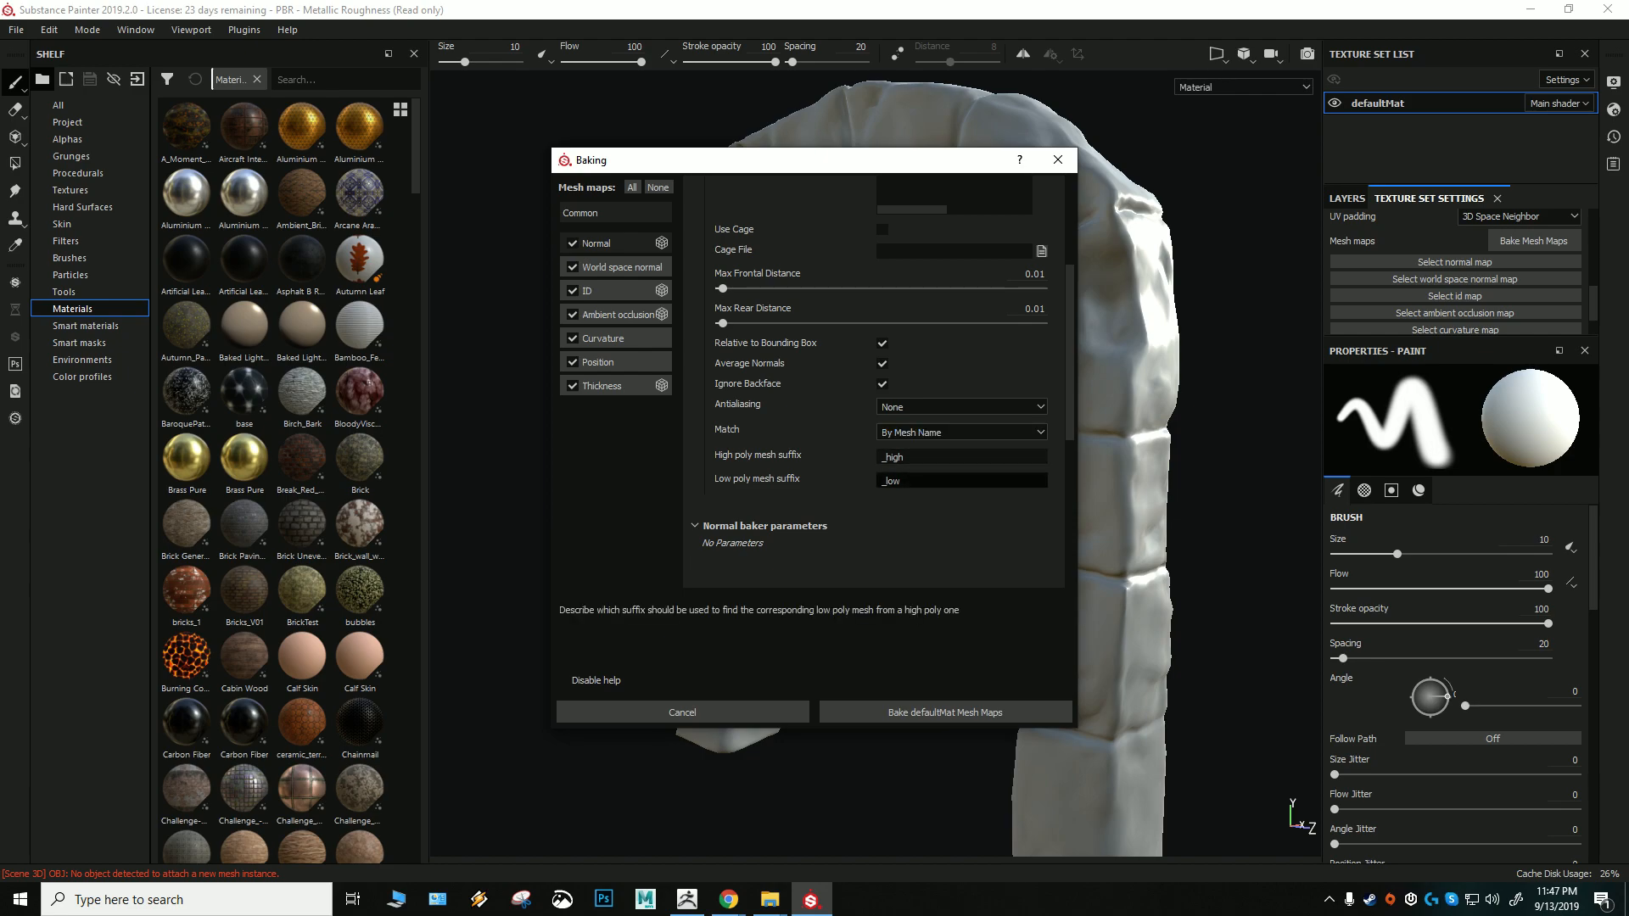
pyautogui.scroll(3)
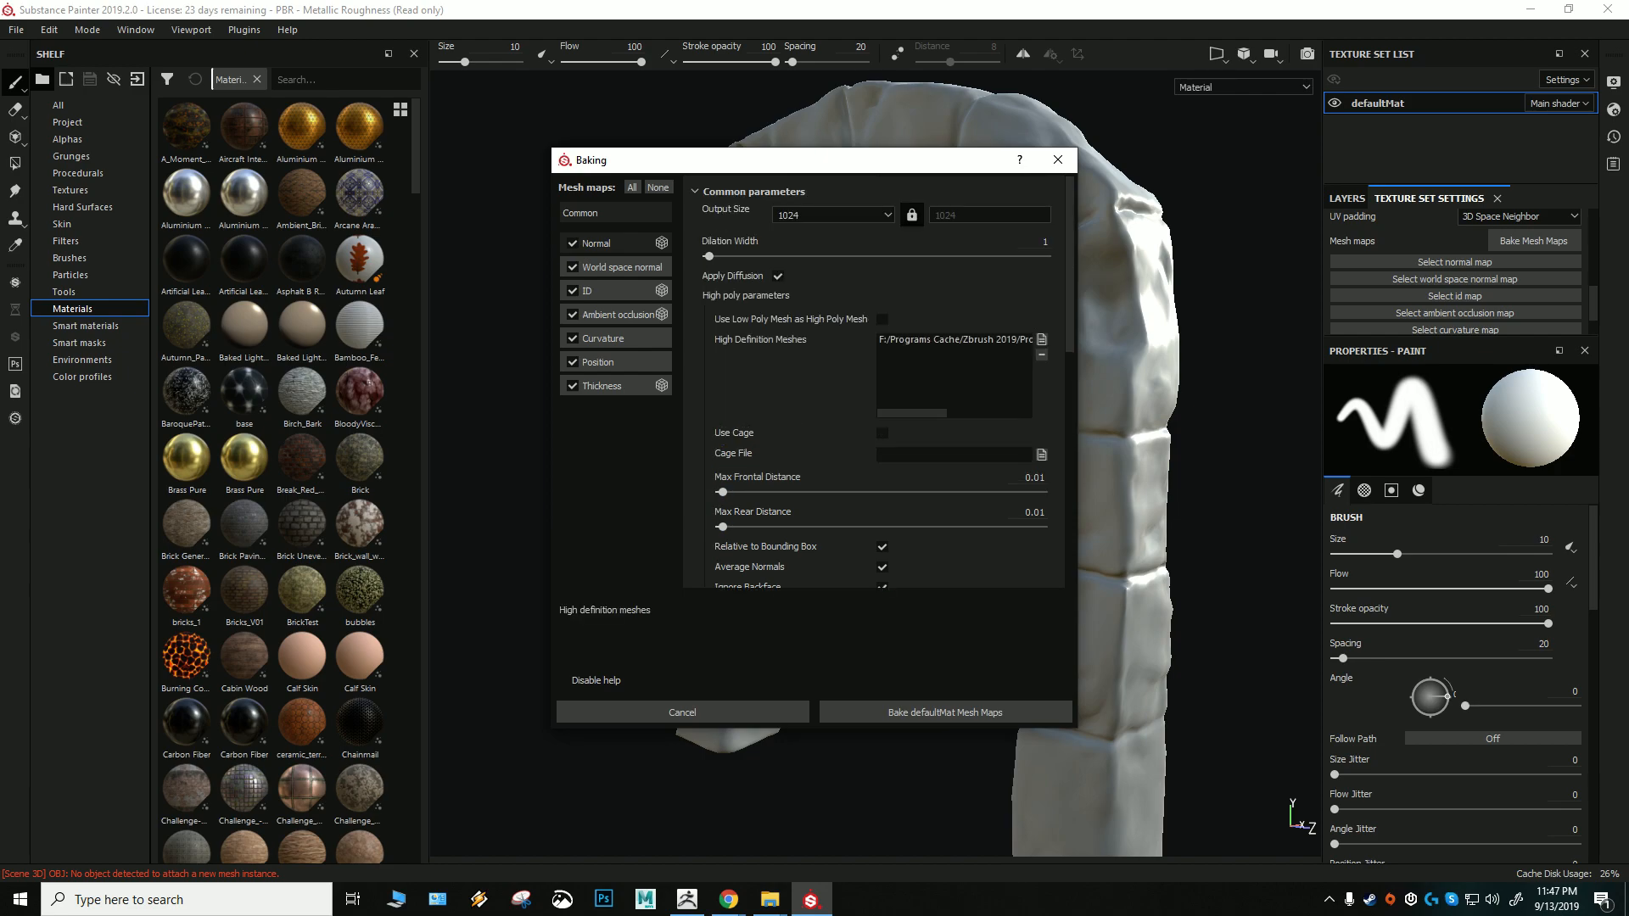
pyautogui.click(571, 291)
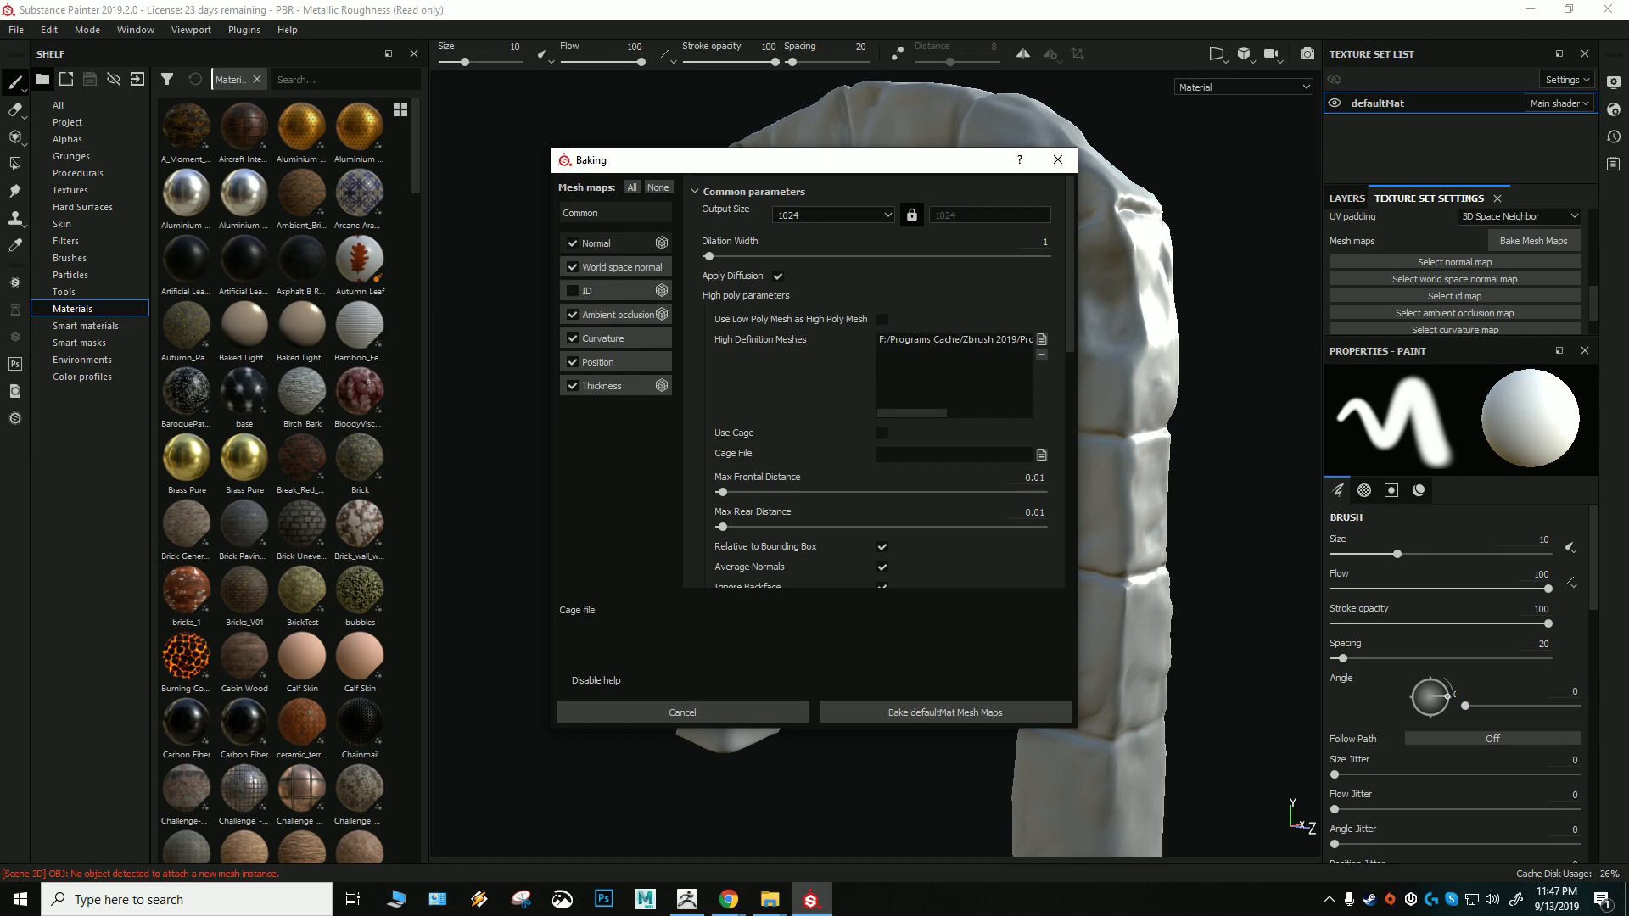
pyautogui.click(944, 712)
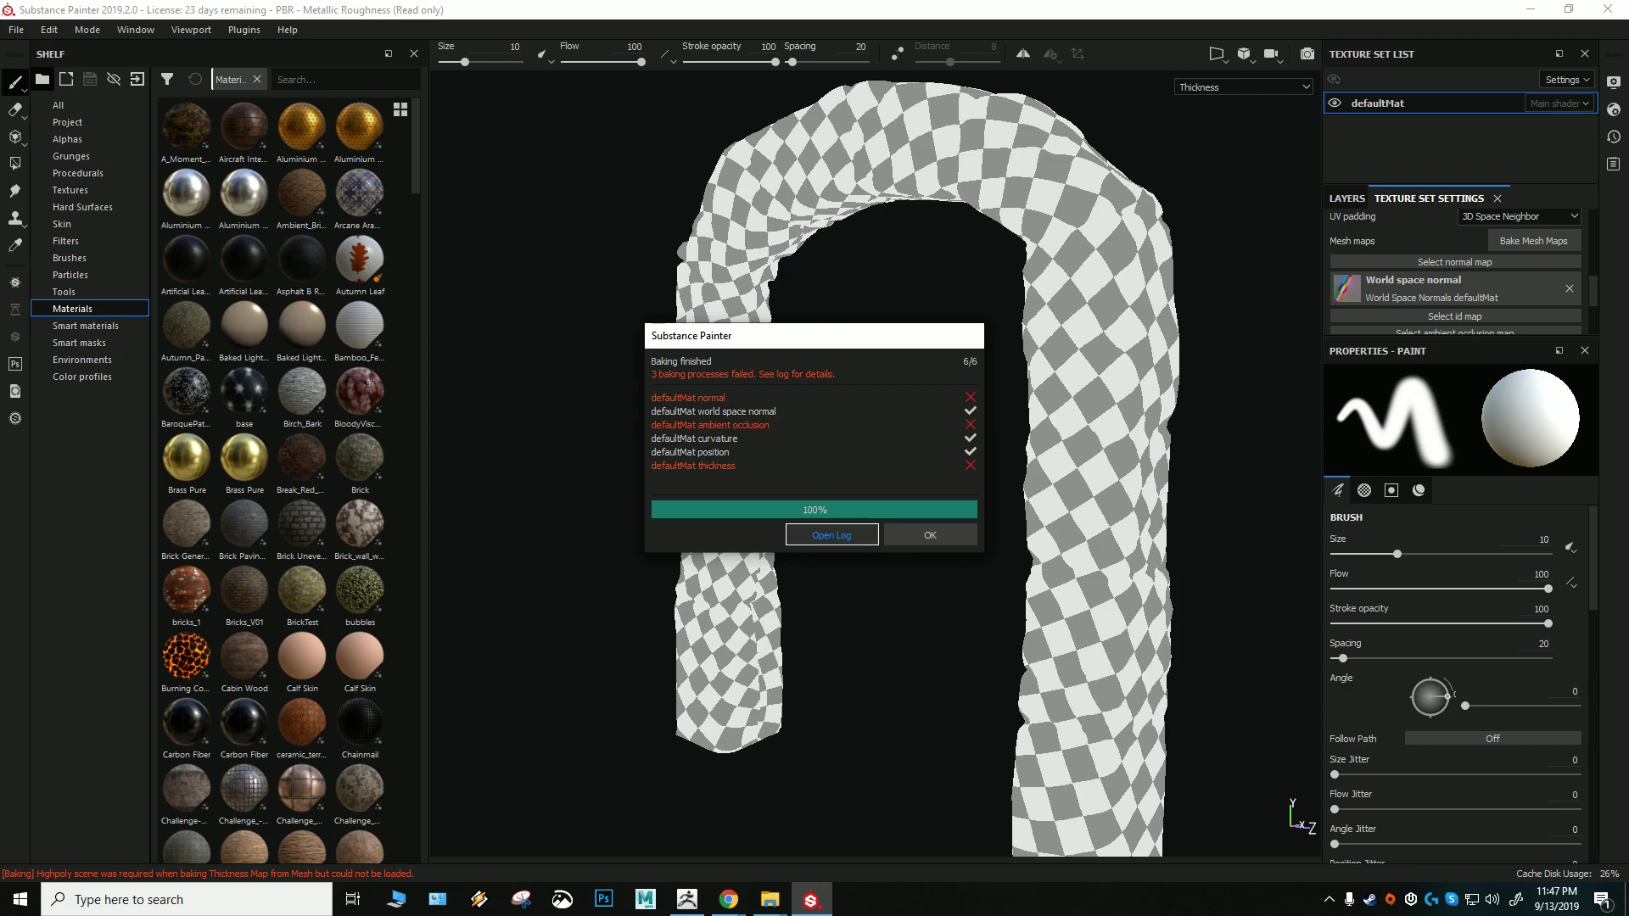
pyautogui.click(830, 533)
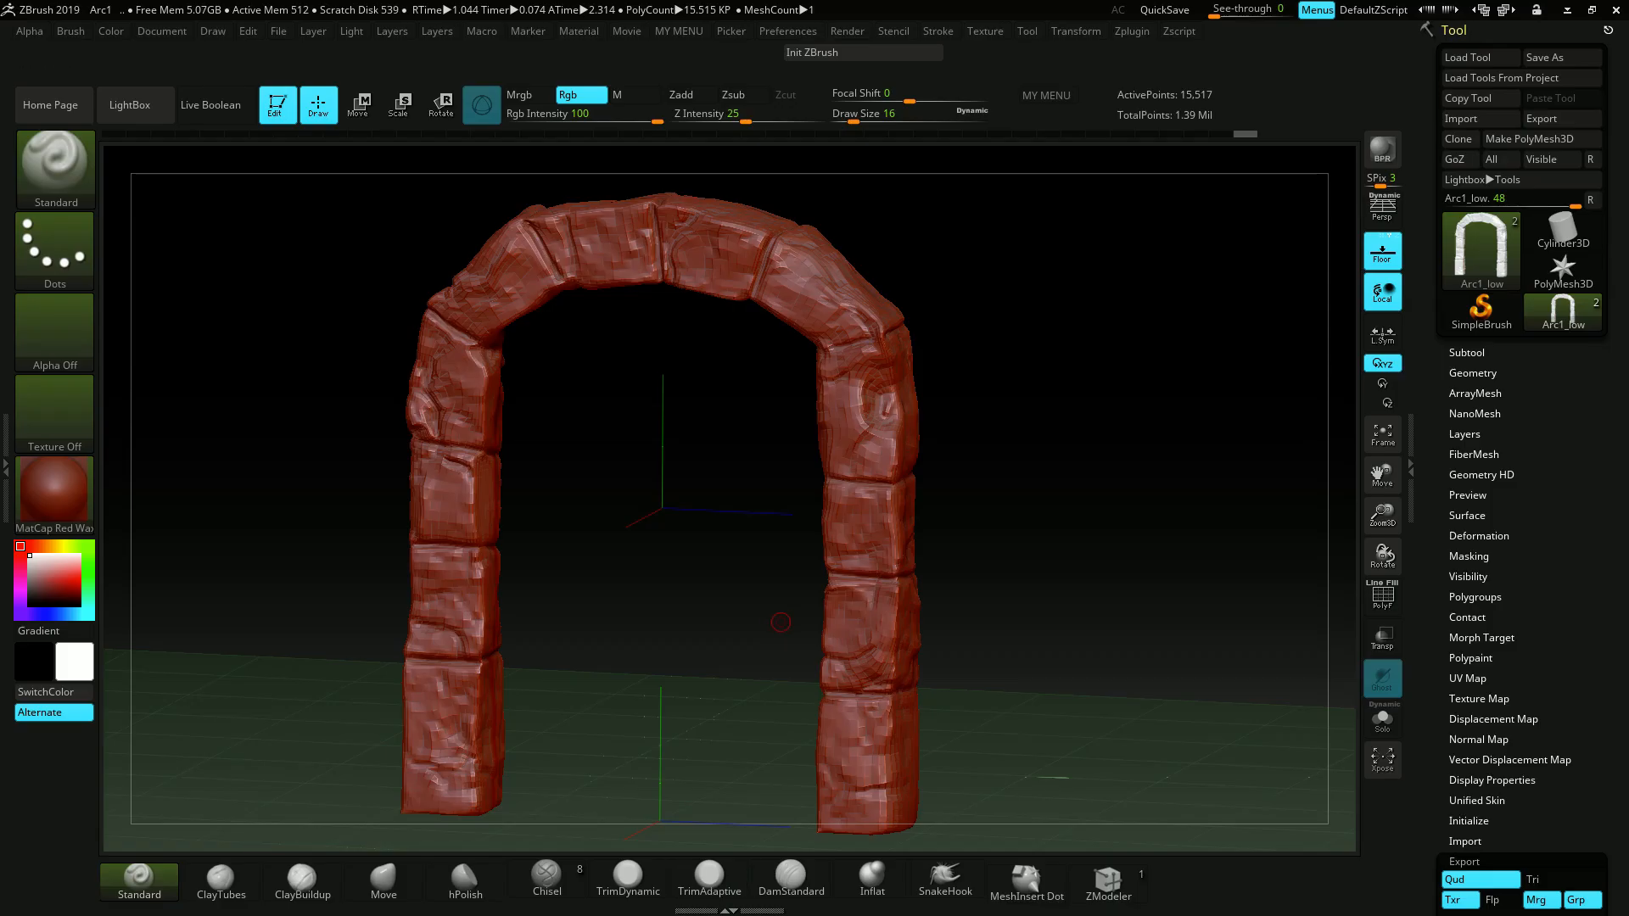
# Show the Arc1_high subtool and open the Arcs folder in File Explorer
pyautogui.moveTo(781, 622); pyautogui.dragTo(1058, 575)
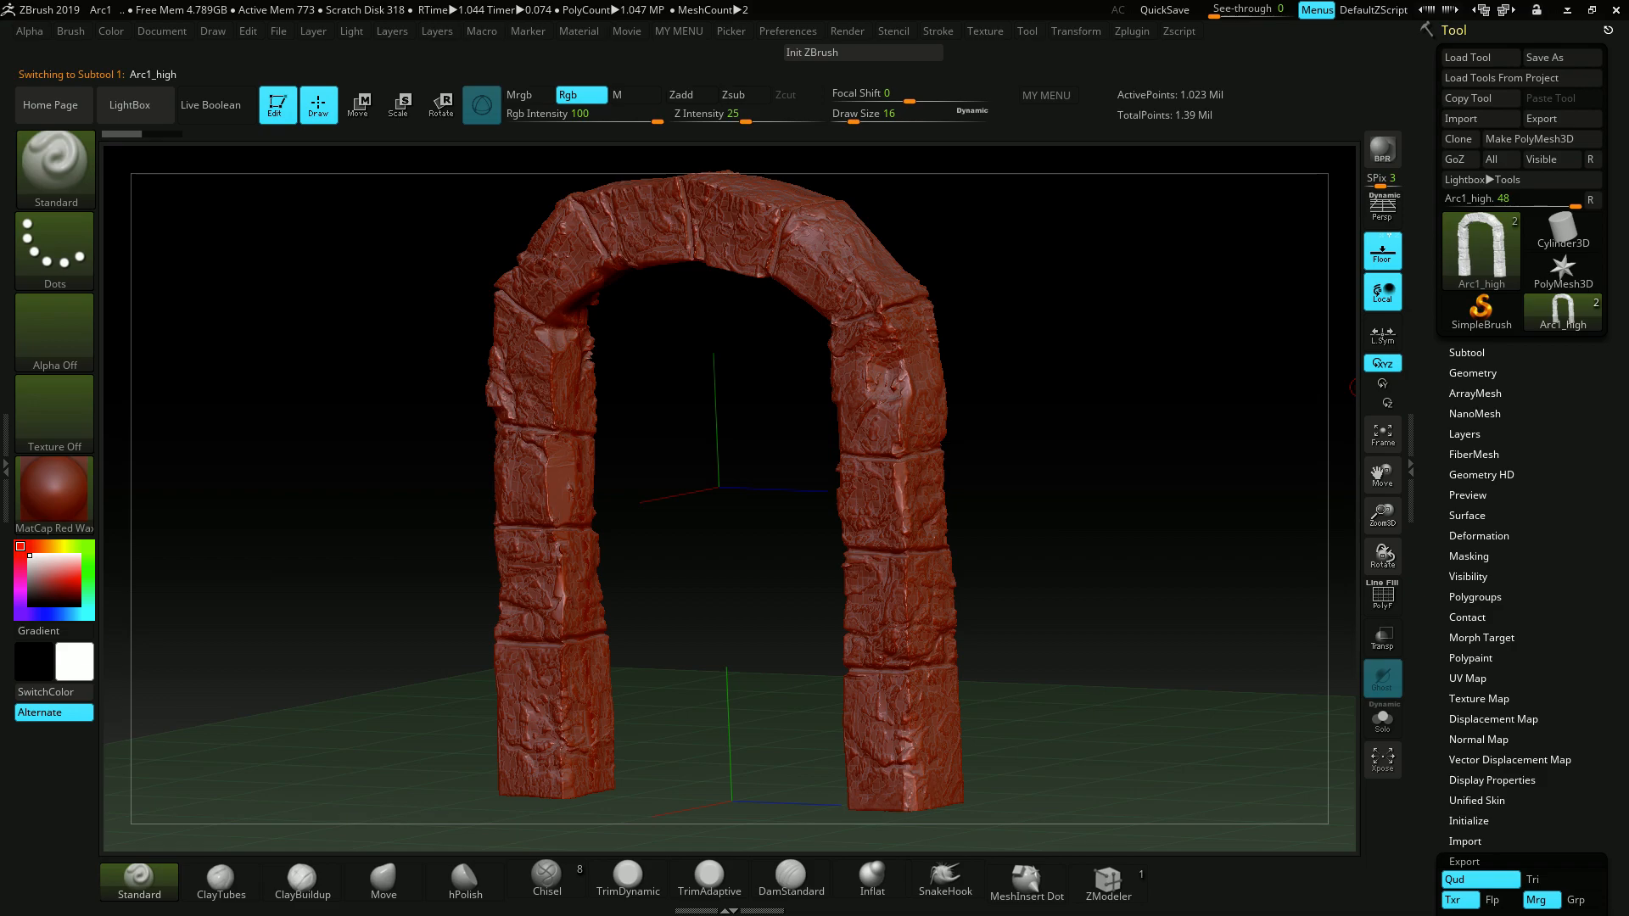
pyautogui.click(1561, 315)
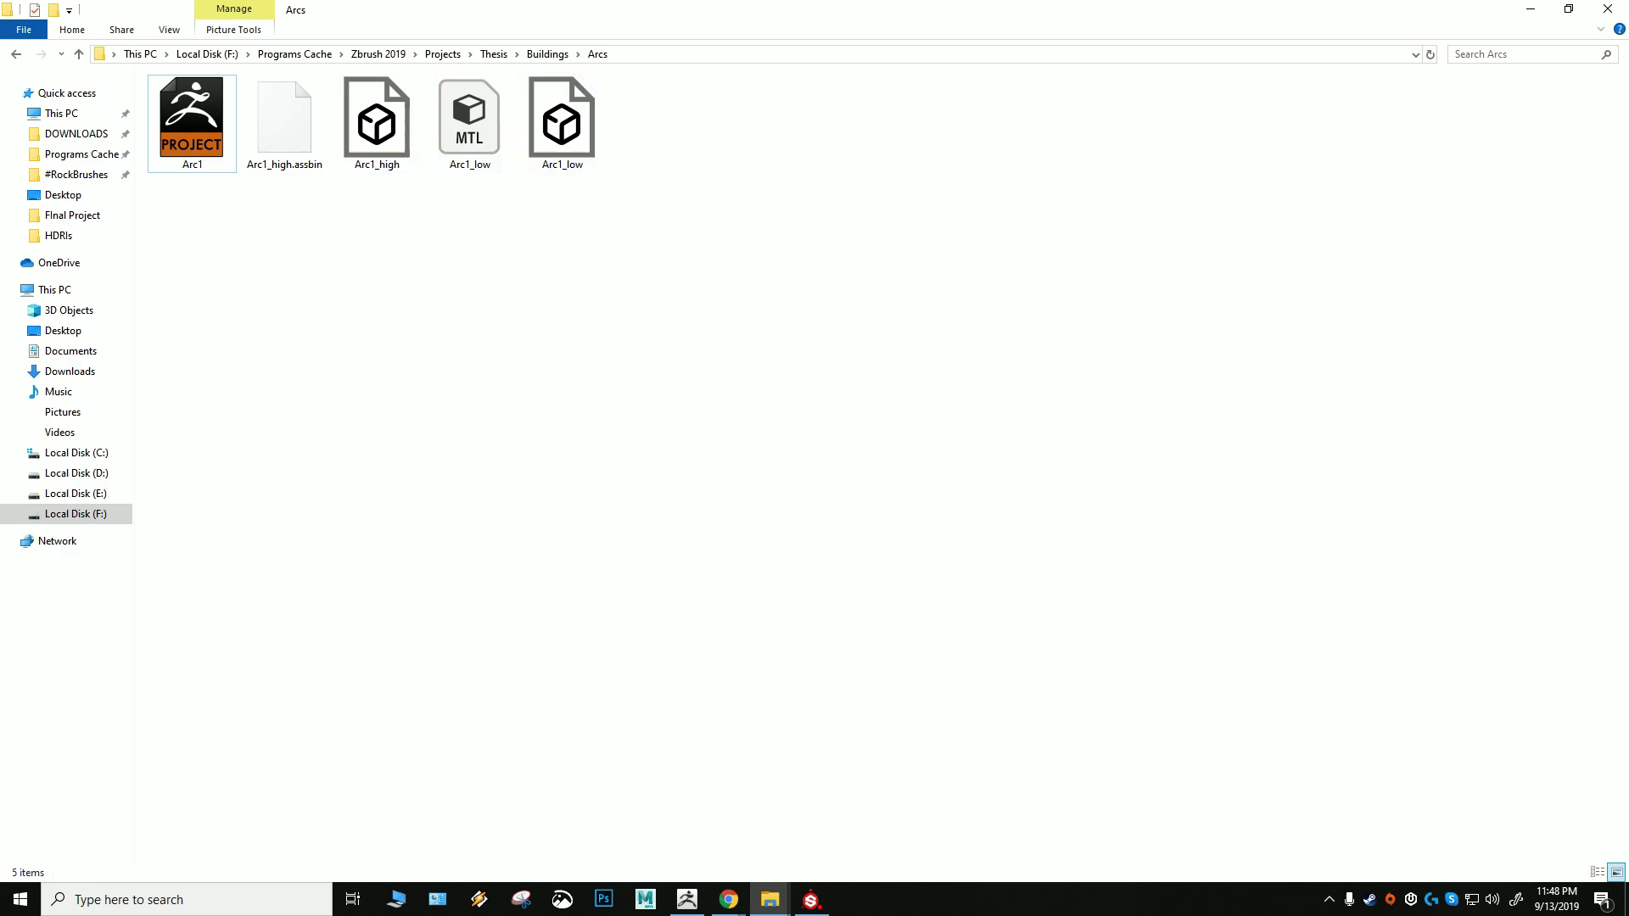
# Select the Arc1_low OBJ file, then return to ZBrush
pyautogui.click(561, 120)
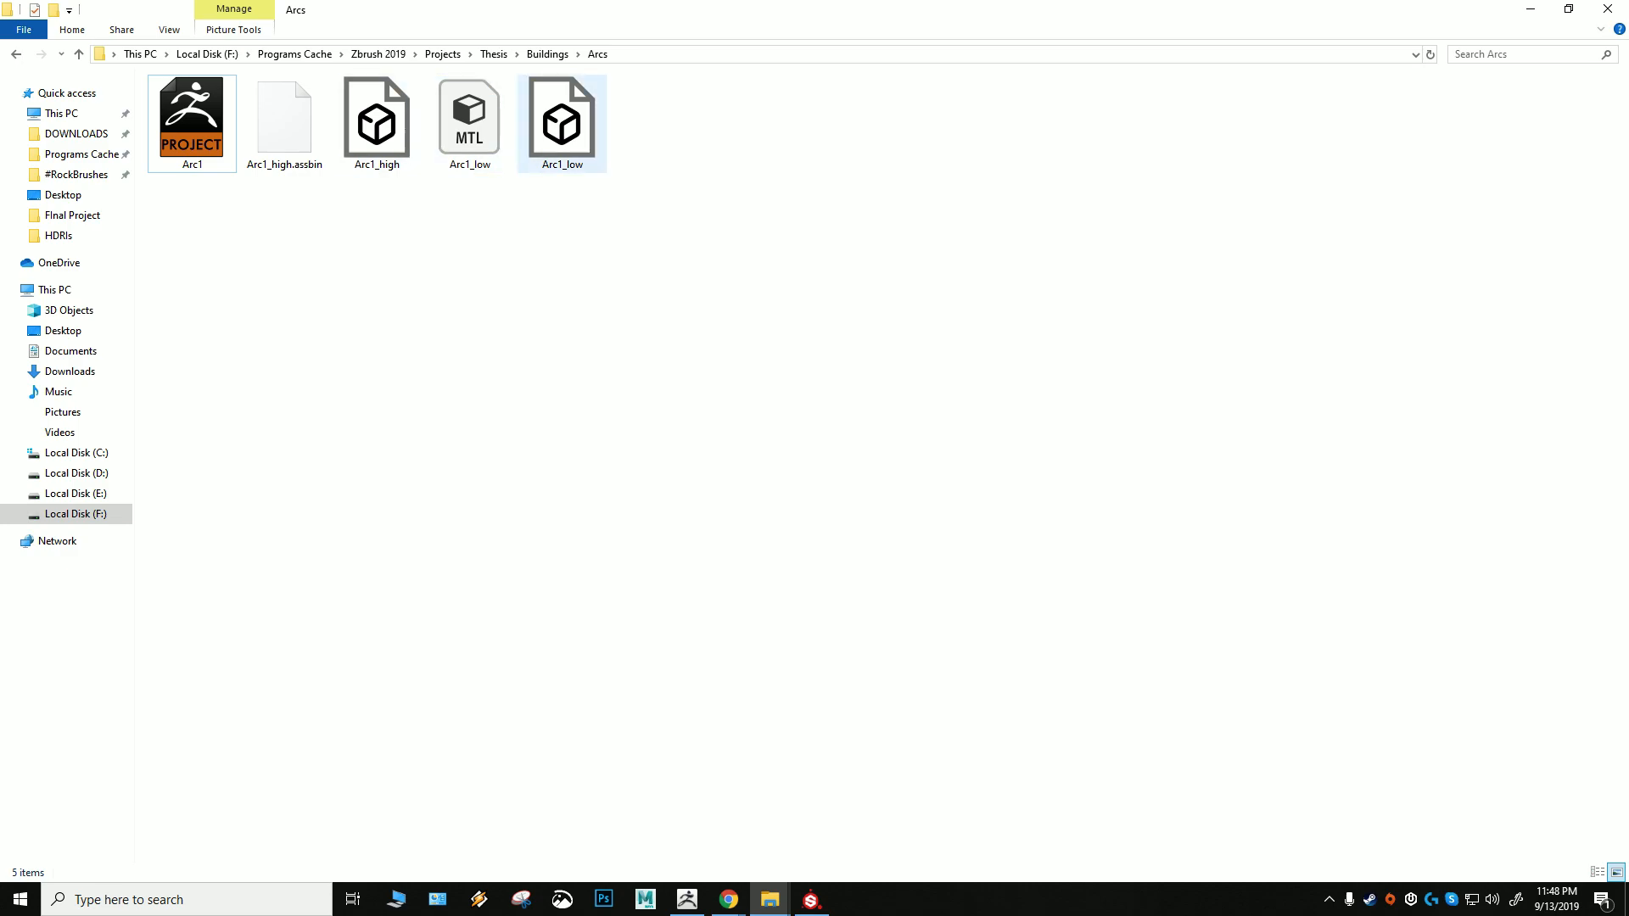
pyautogui.click(468, 120)
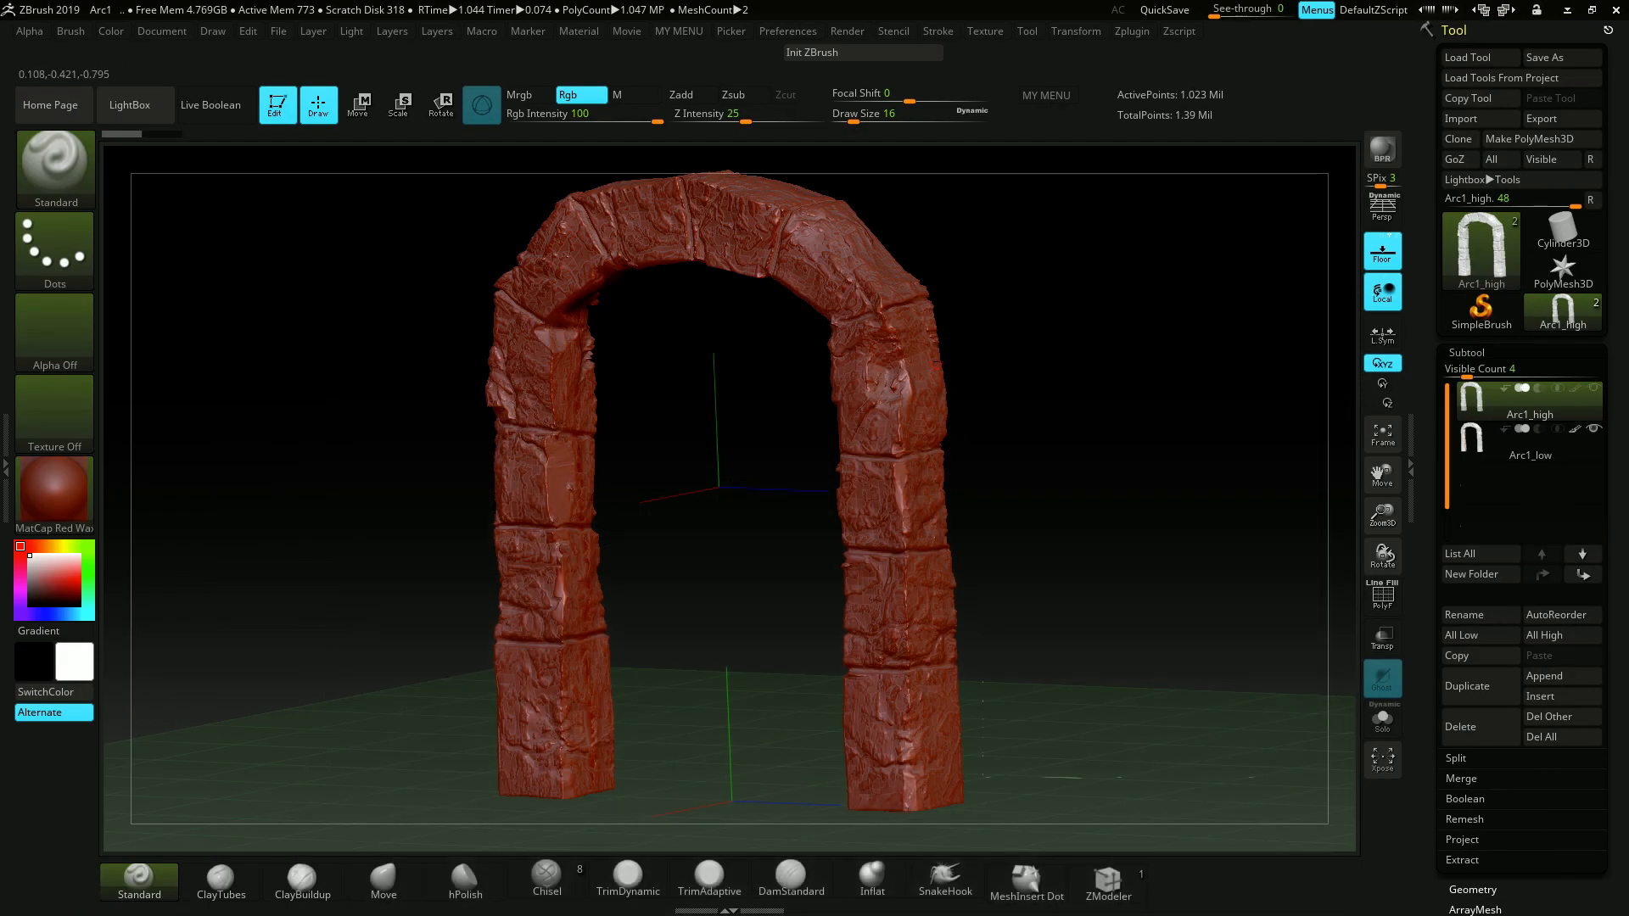
# Select Arc1_high and check its stats: about 1,032,084 polygons, 1,023,715 points
pyautogui.click(1522, 442)
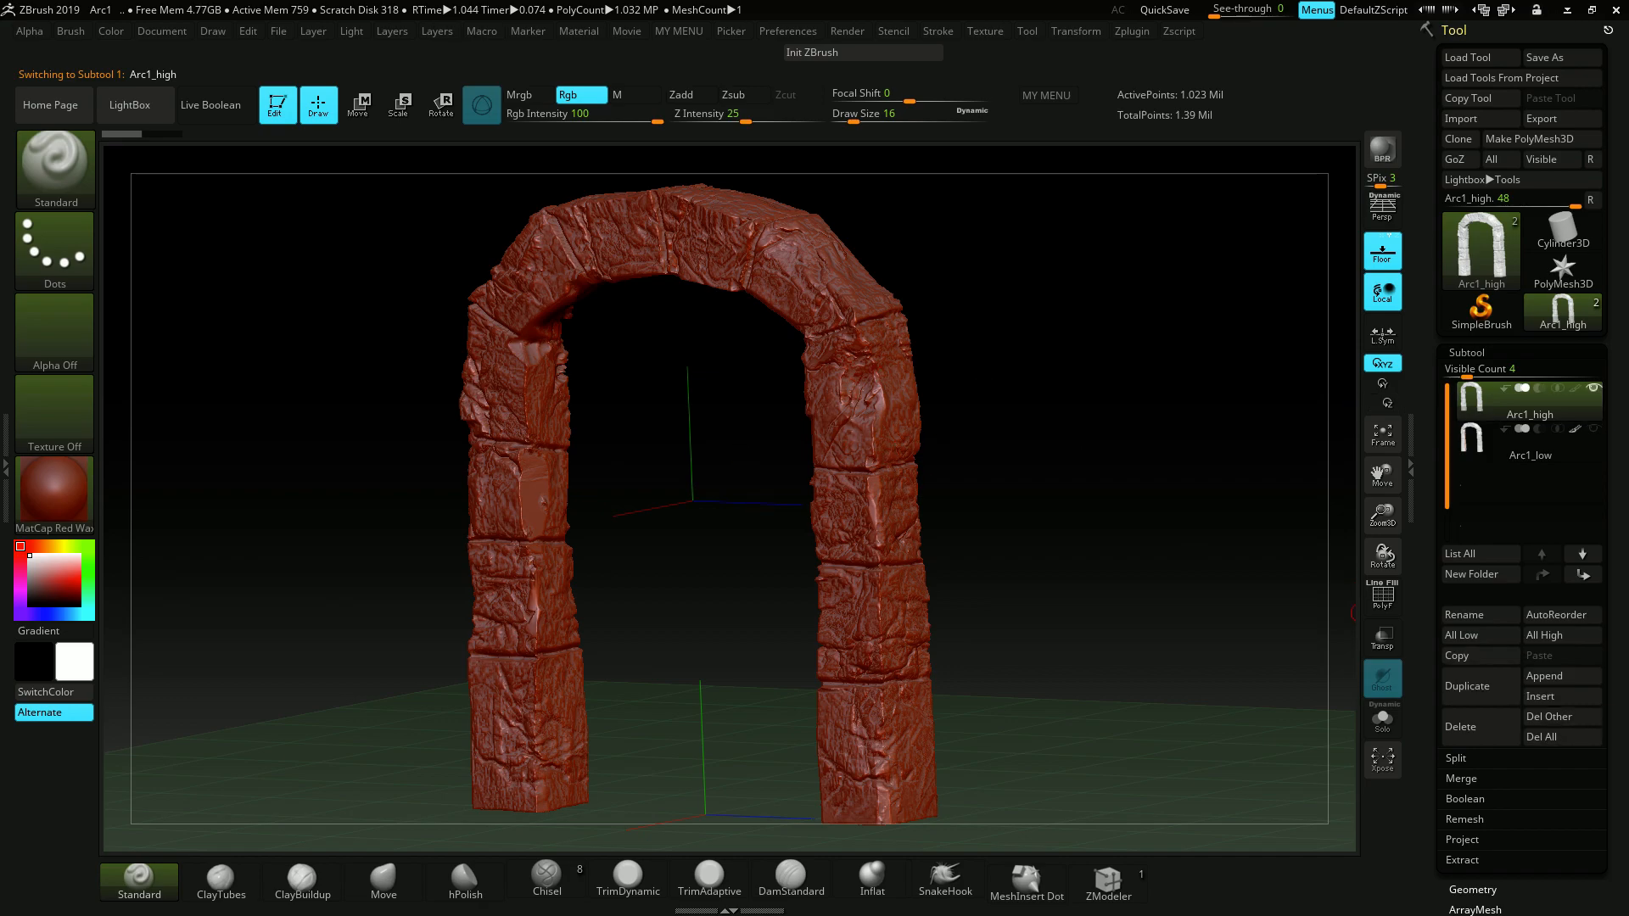
pyautogui.click(1471, 61)
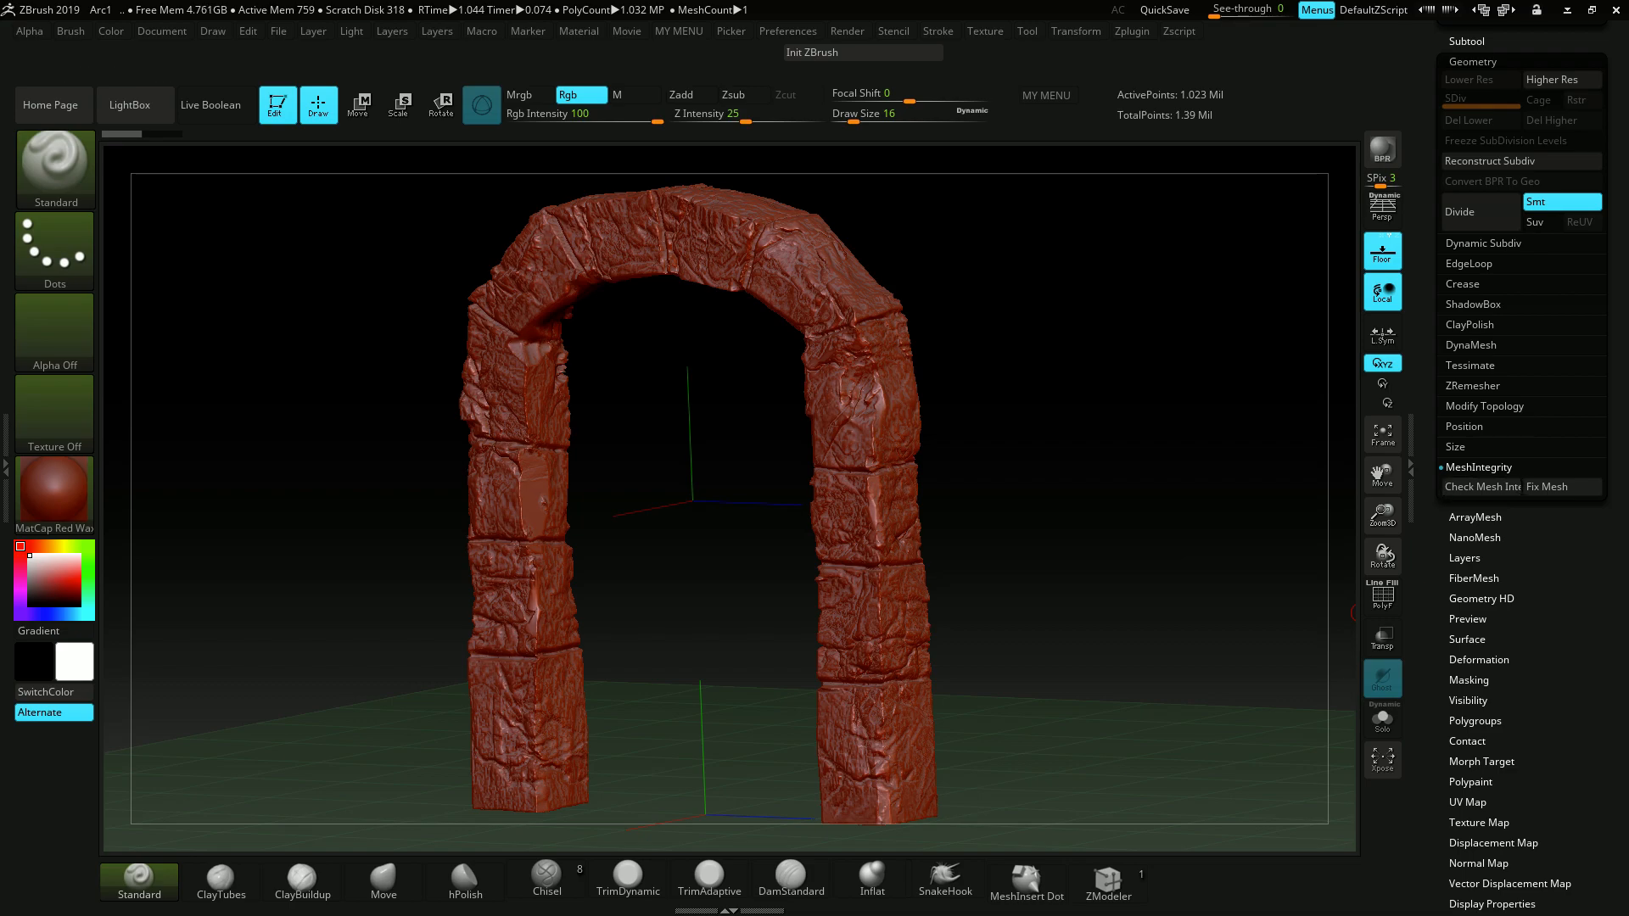
pyautogui.click(1480, 486)
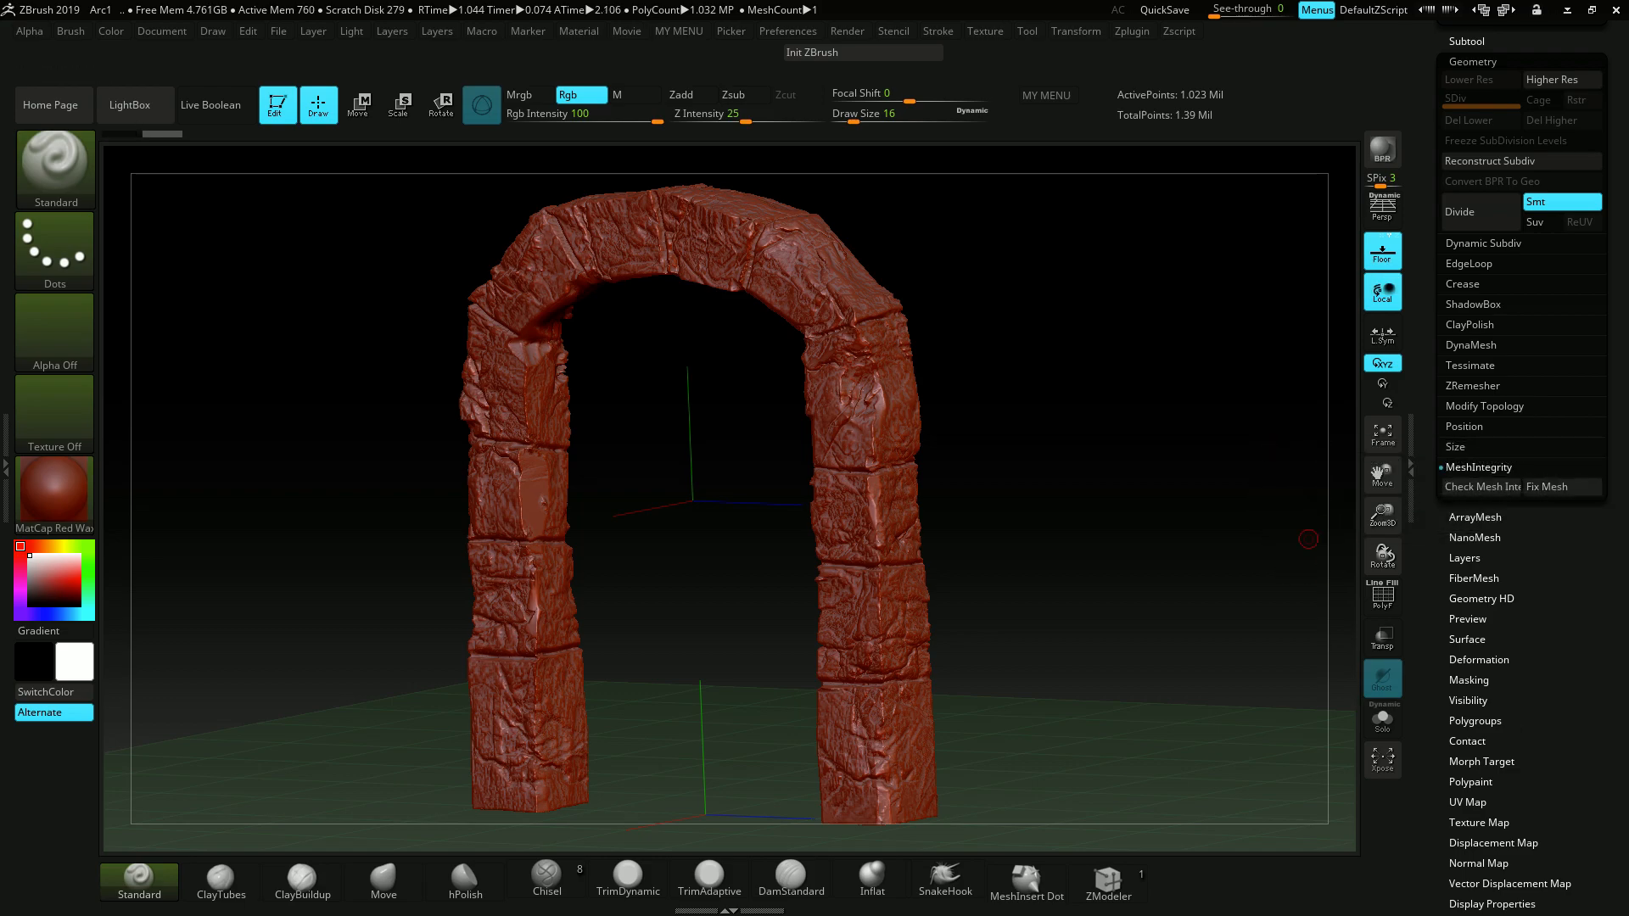
pyautogui.click(1480, 486)
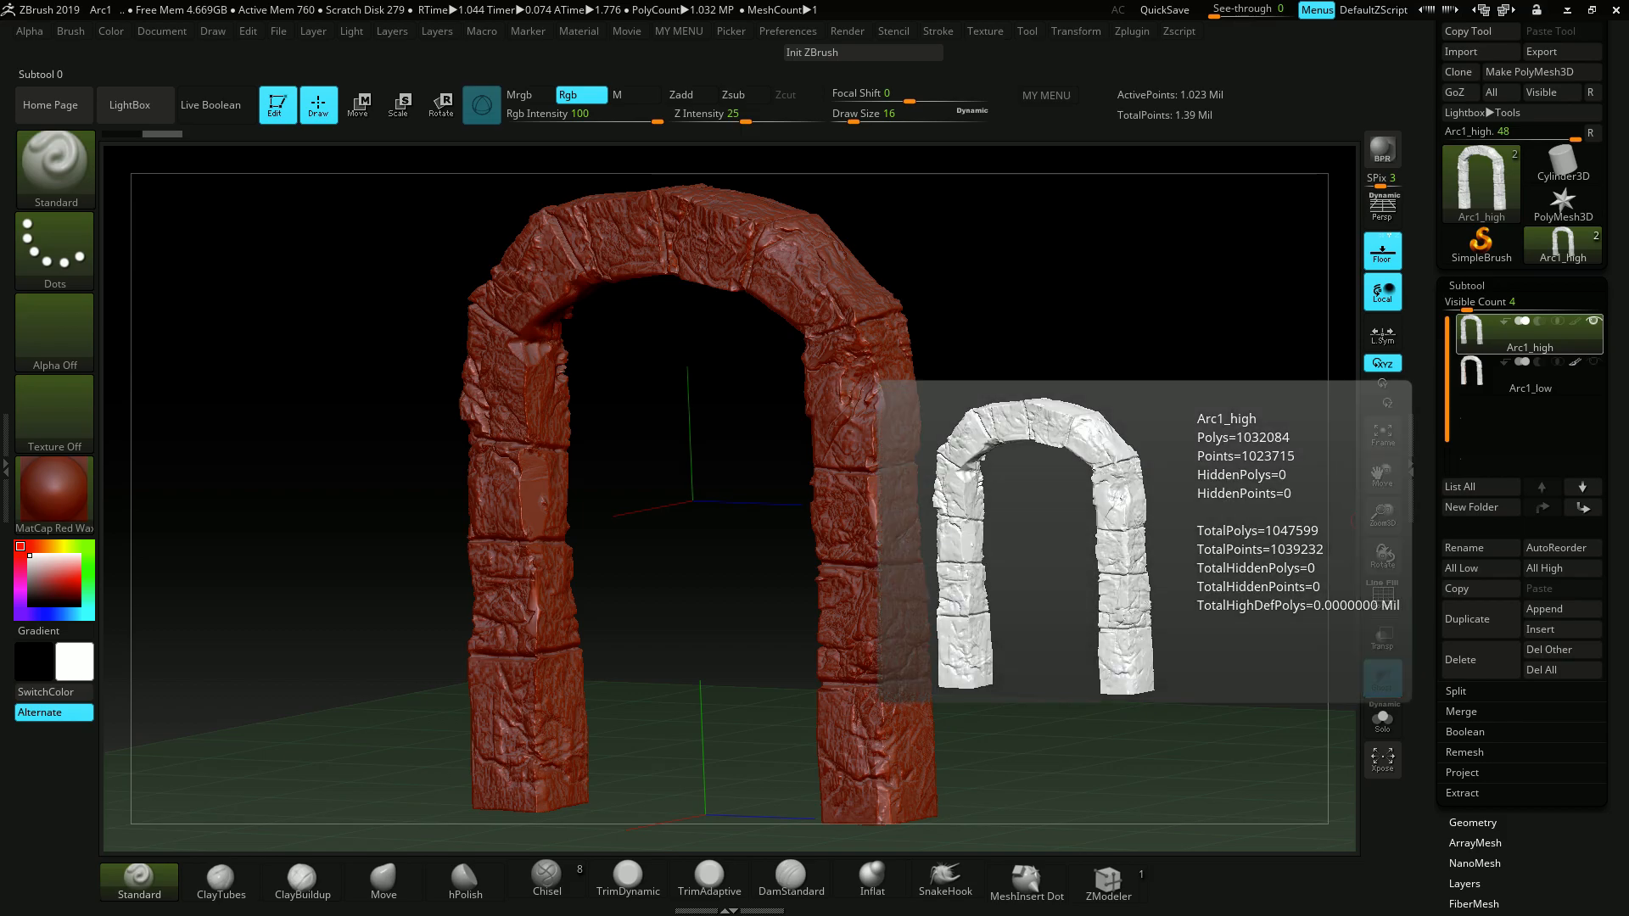
# Export Arc1_high as OBJ, select the Arc1_low subtool, and switch to Substance Painter
pyautogui.click(1559, 51)
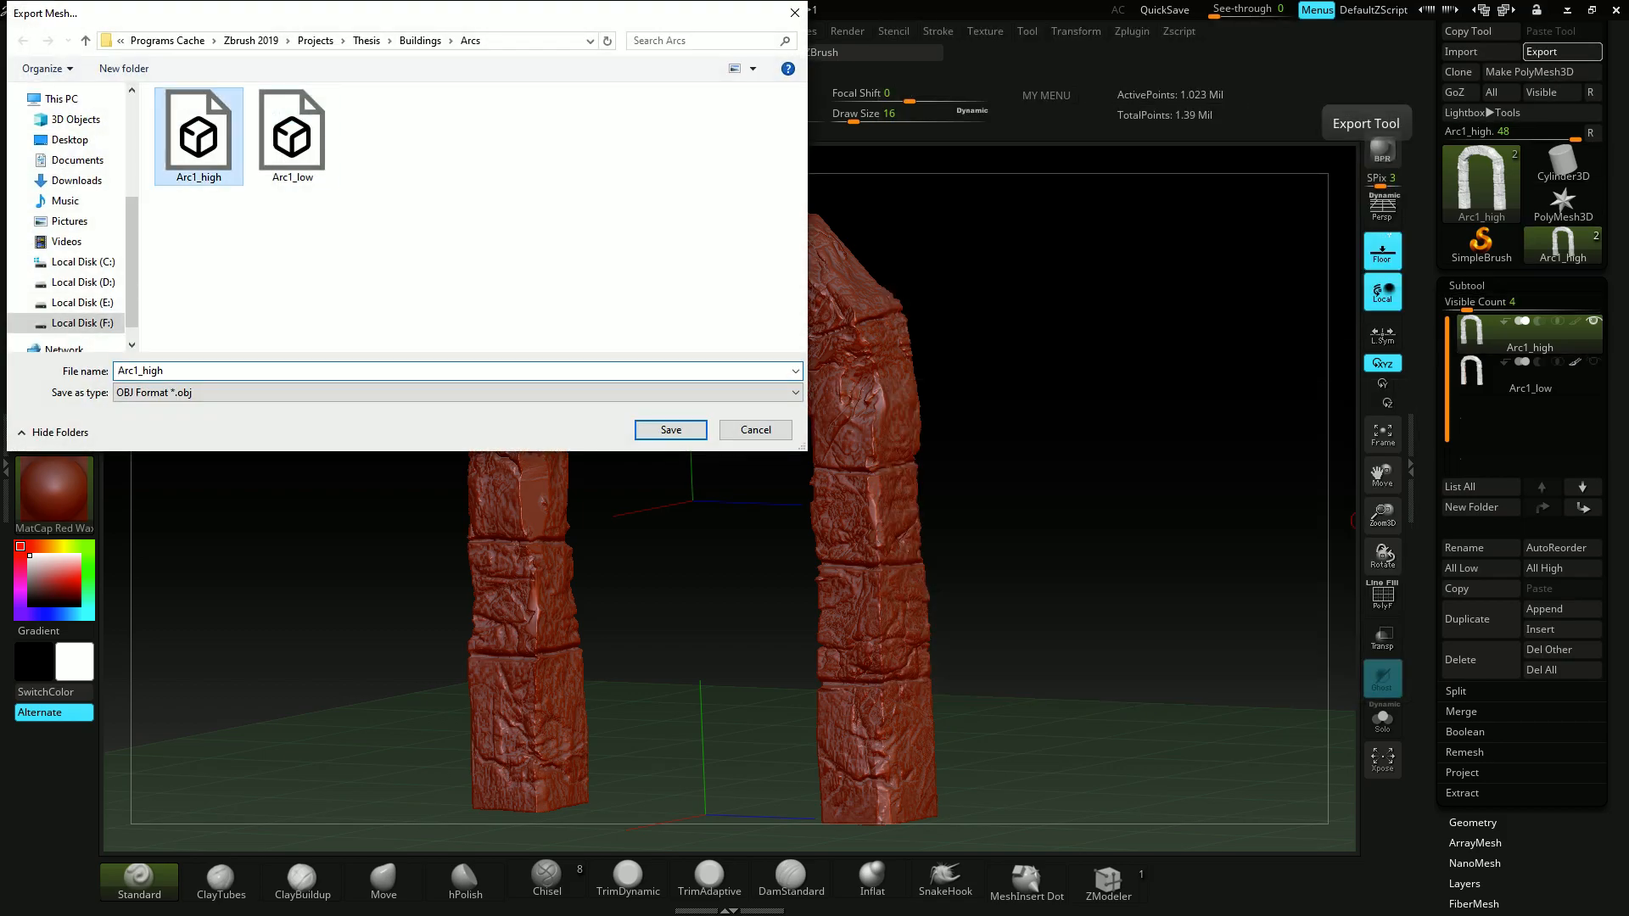
pyautogui.click(670, 429)
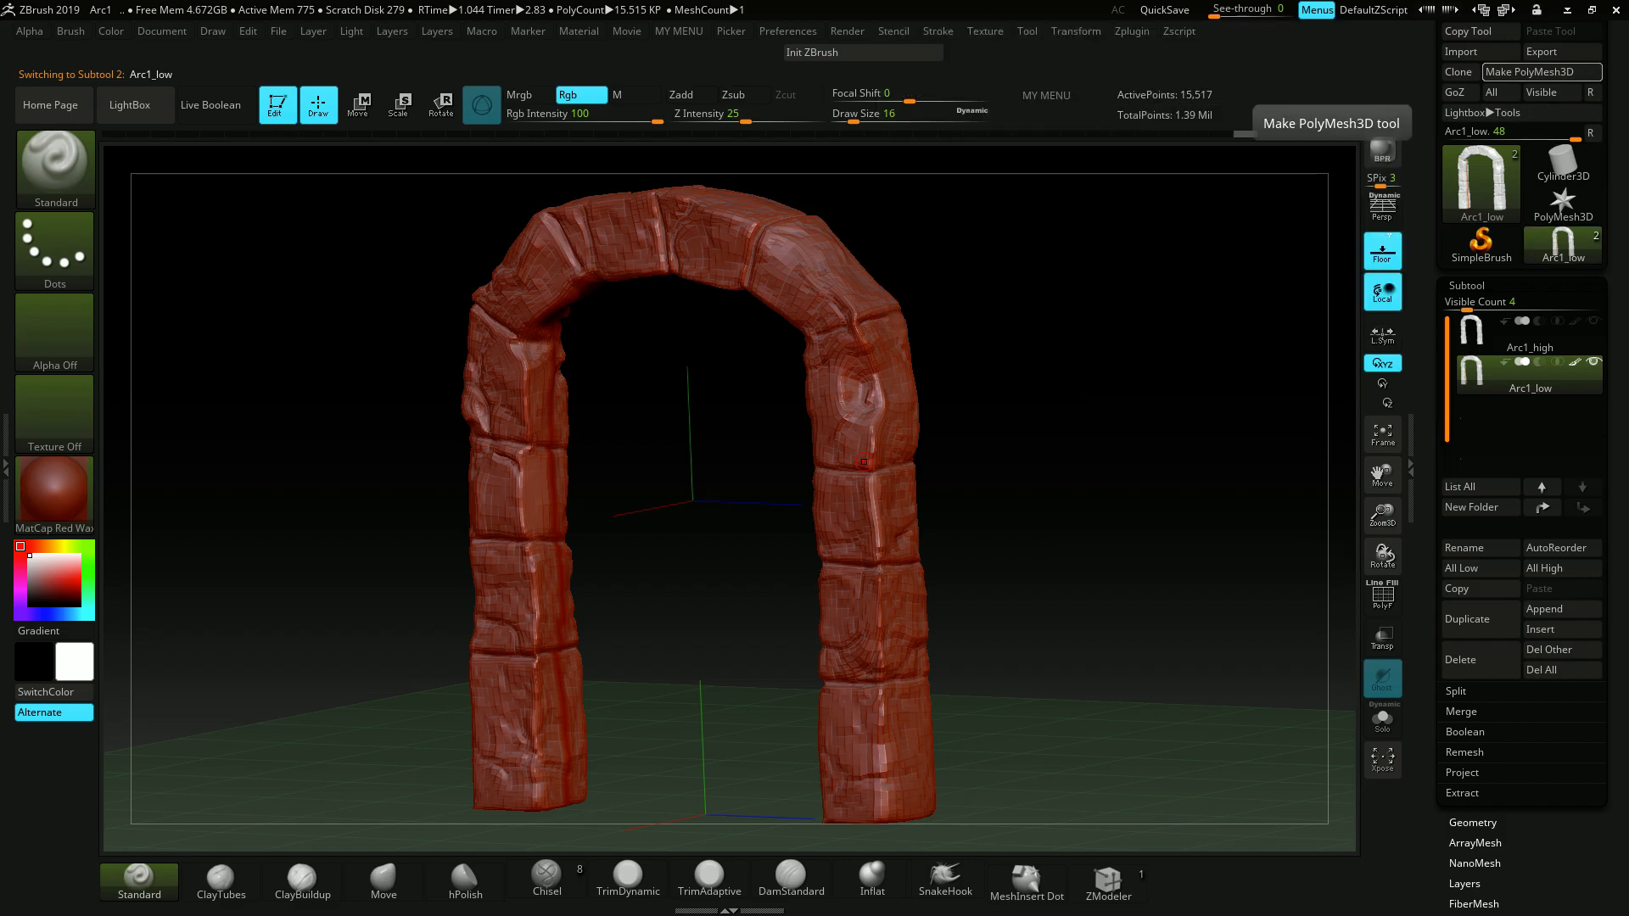
pyautogui.click(1559, 112)
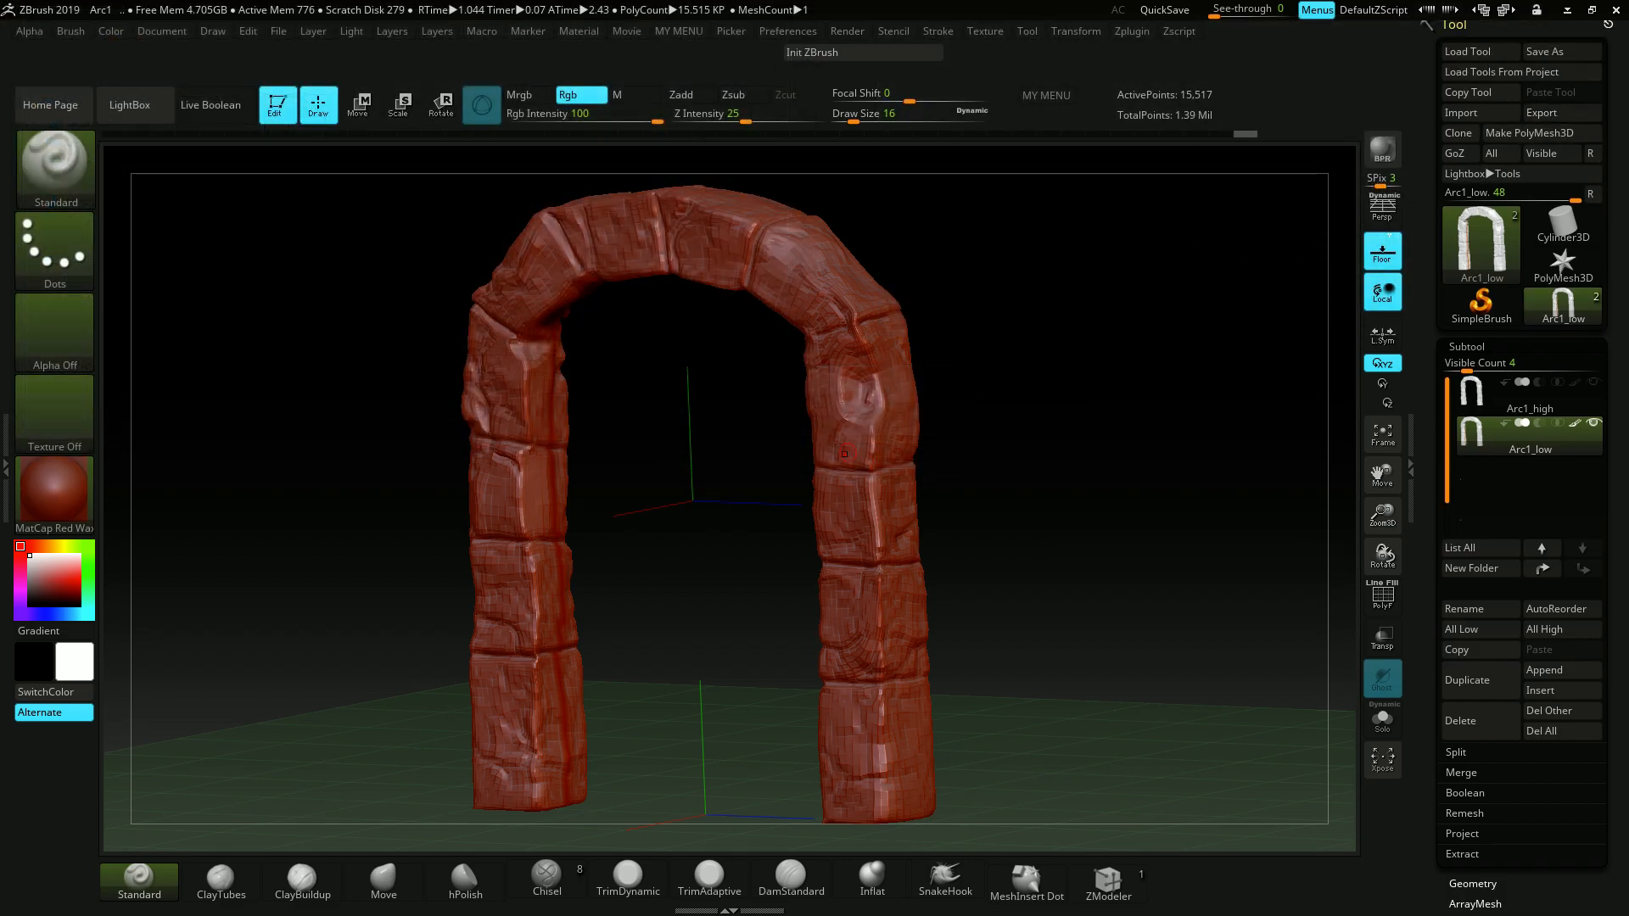
pyautogui.click(811, 899)
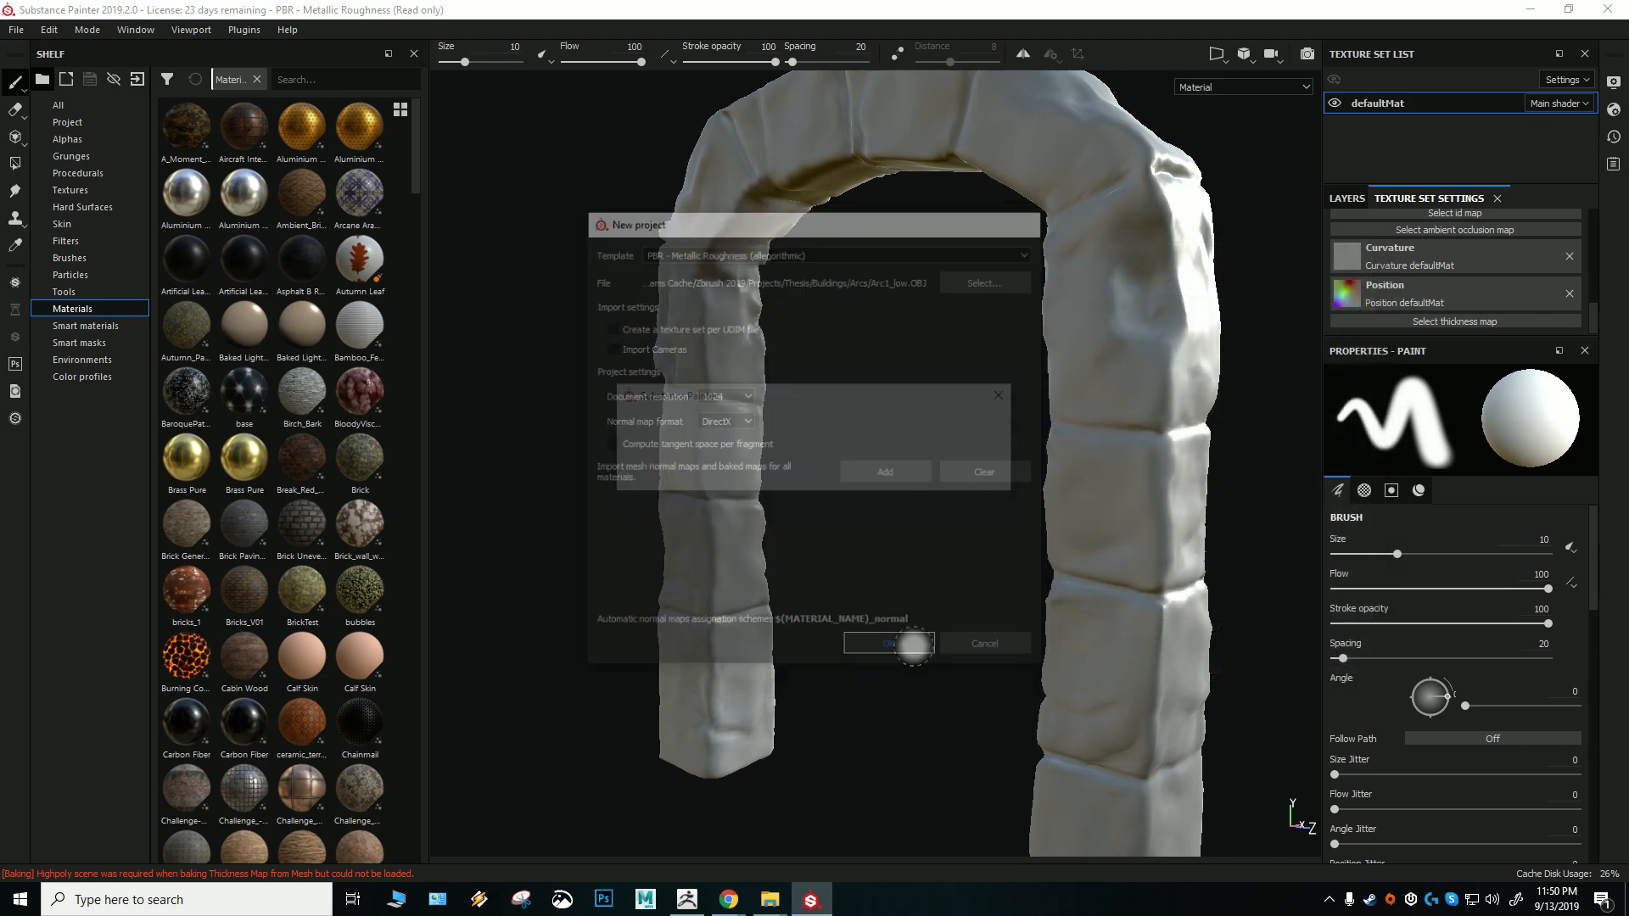
# Confirm the new project from Arc1_low.OBJ and reopen the mesh map baking settings
pyautogui.click(887, 643)
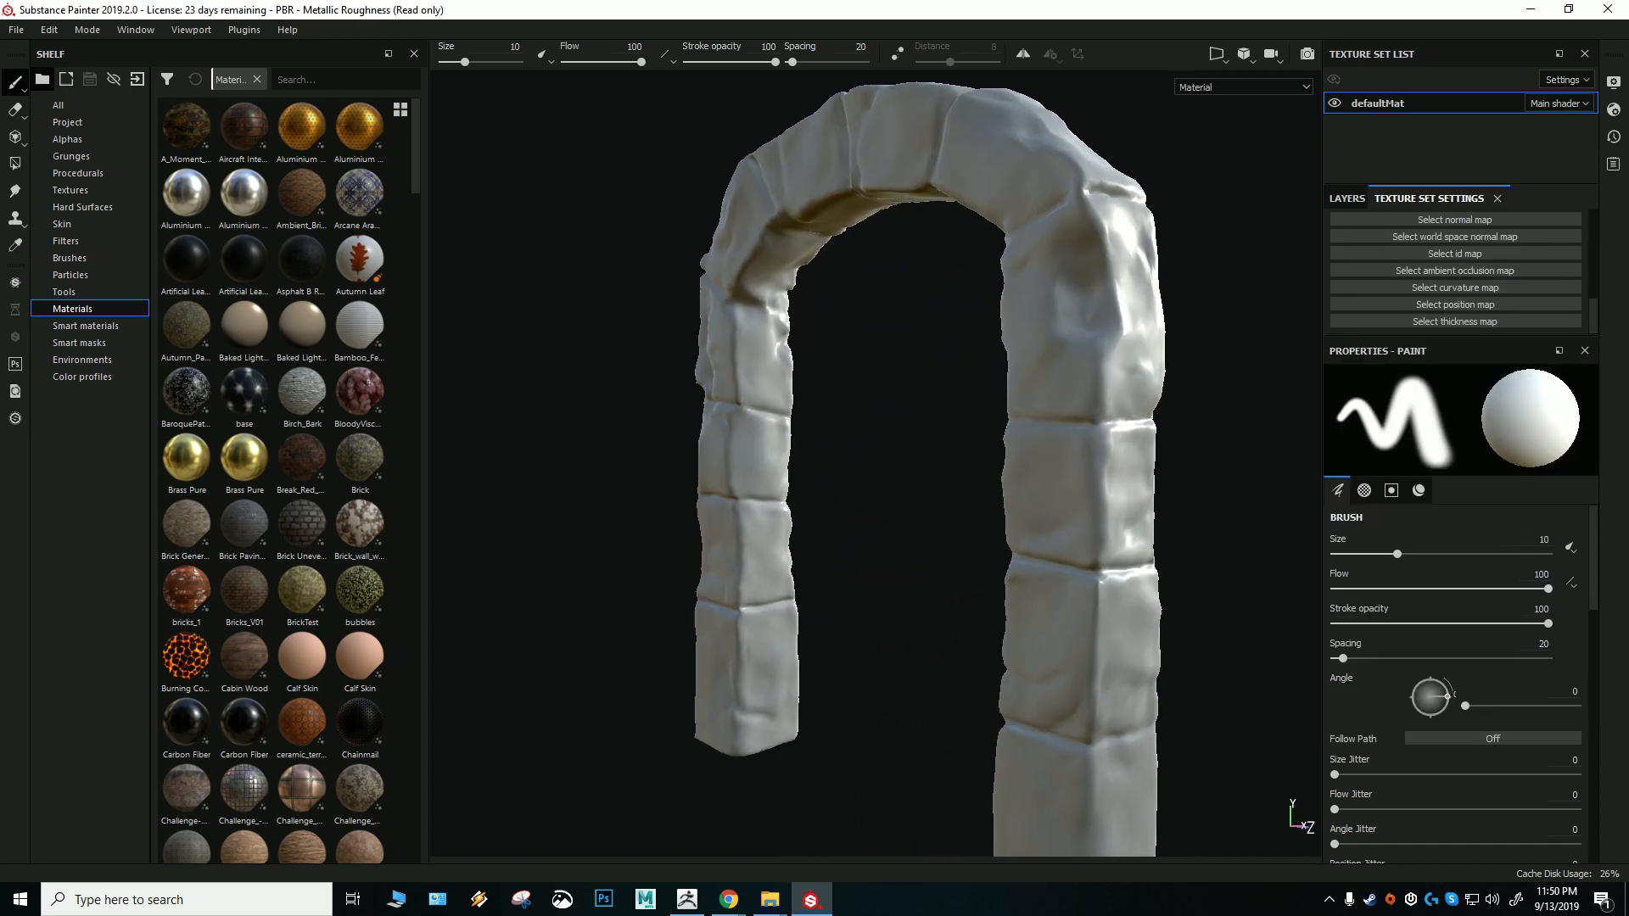
pyautogui.click(1534, 250)
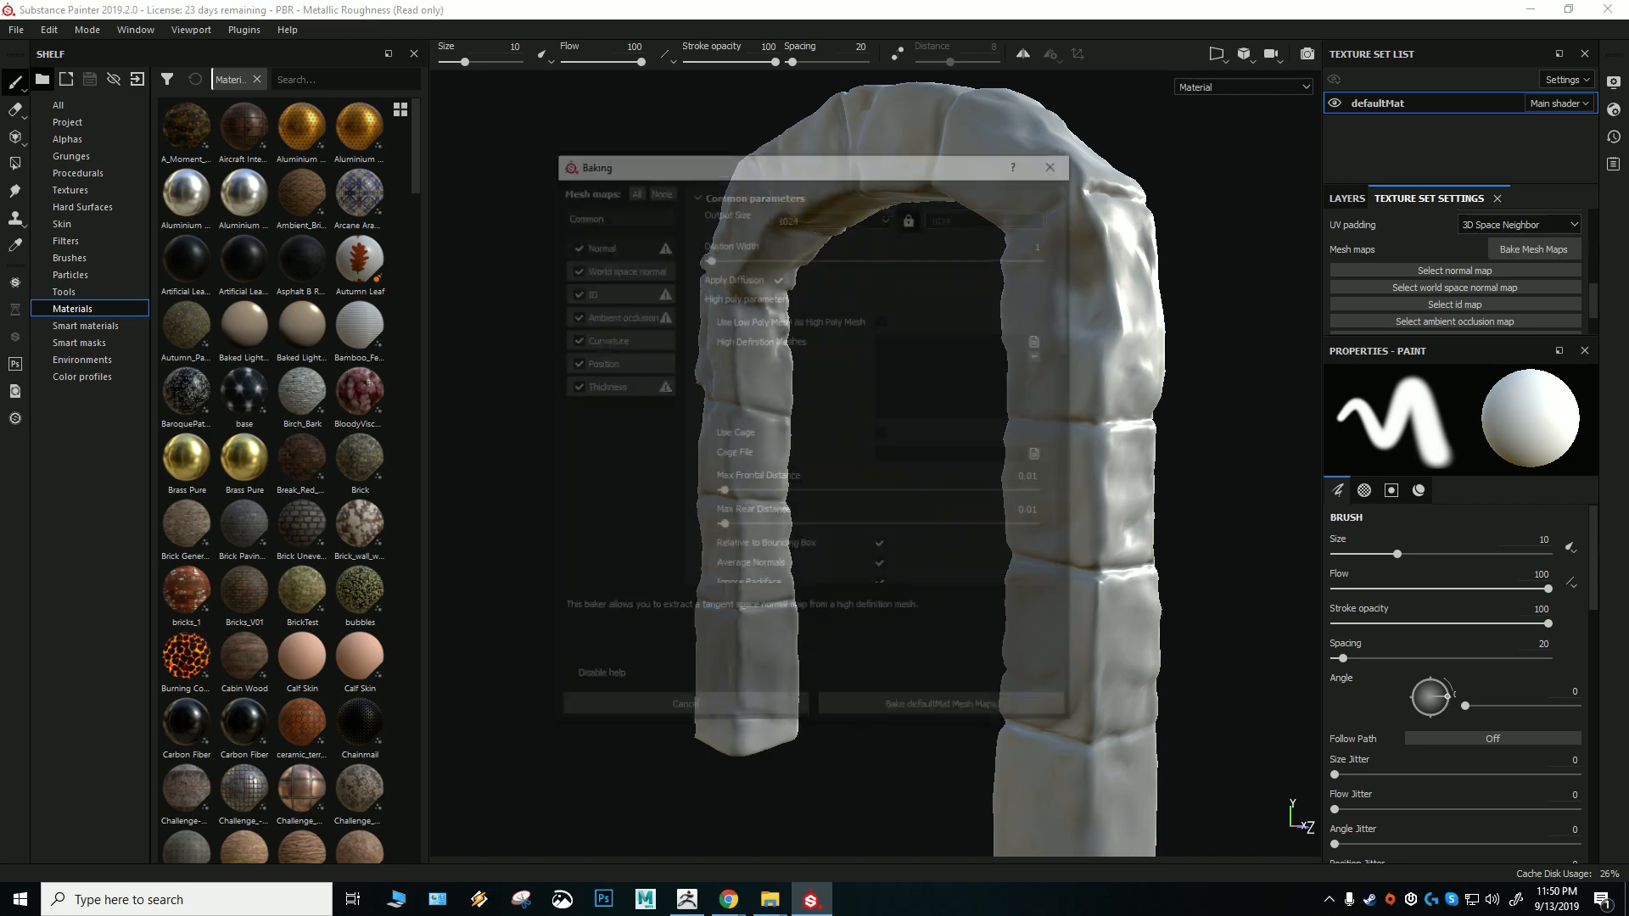
# Rebake all six maps matched by mesh name without ID, and dismiss the report
pyautogui.click(1033, 453)
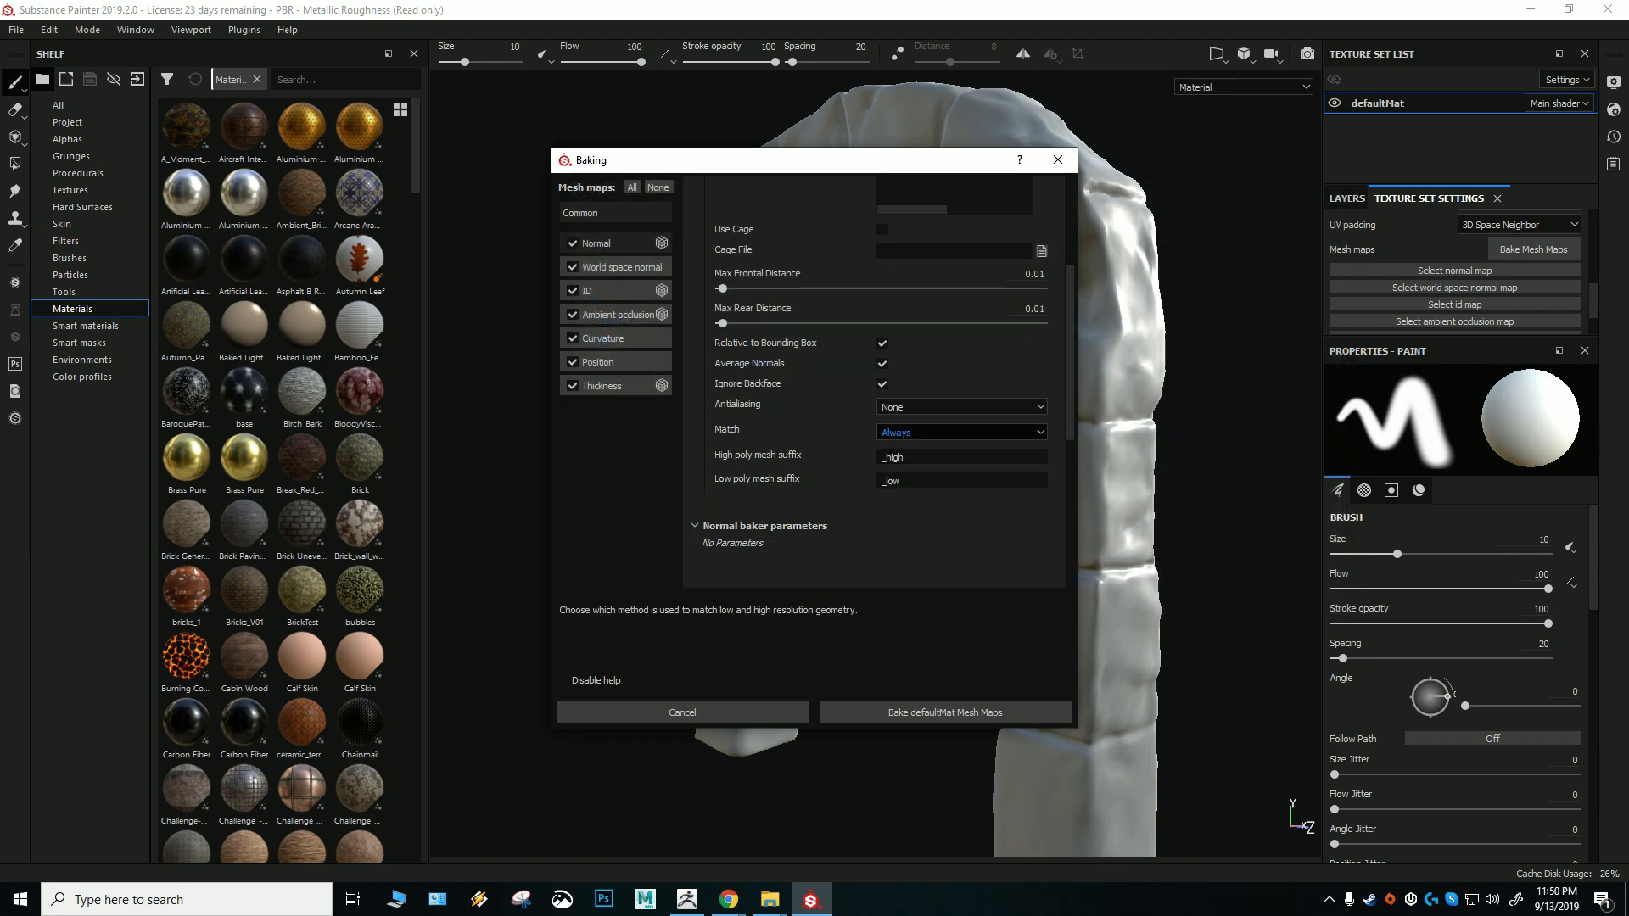
pyautogui.click(571, 291)
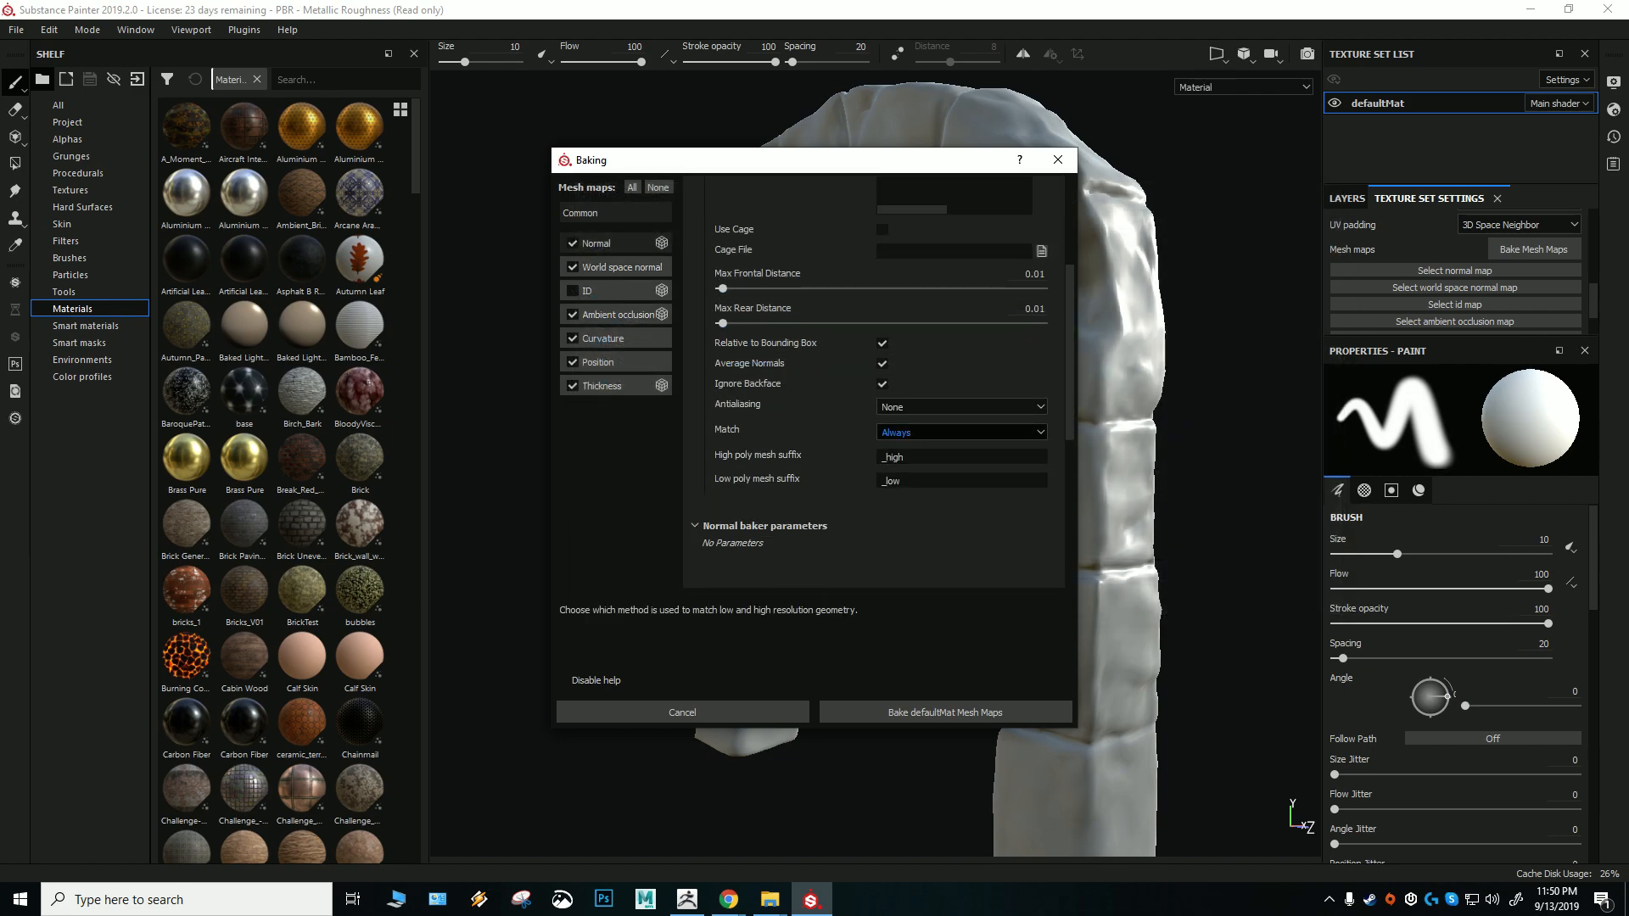
pyautogui.click(958, 432)
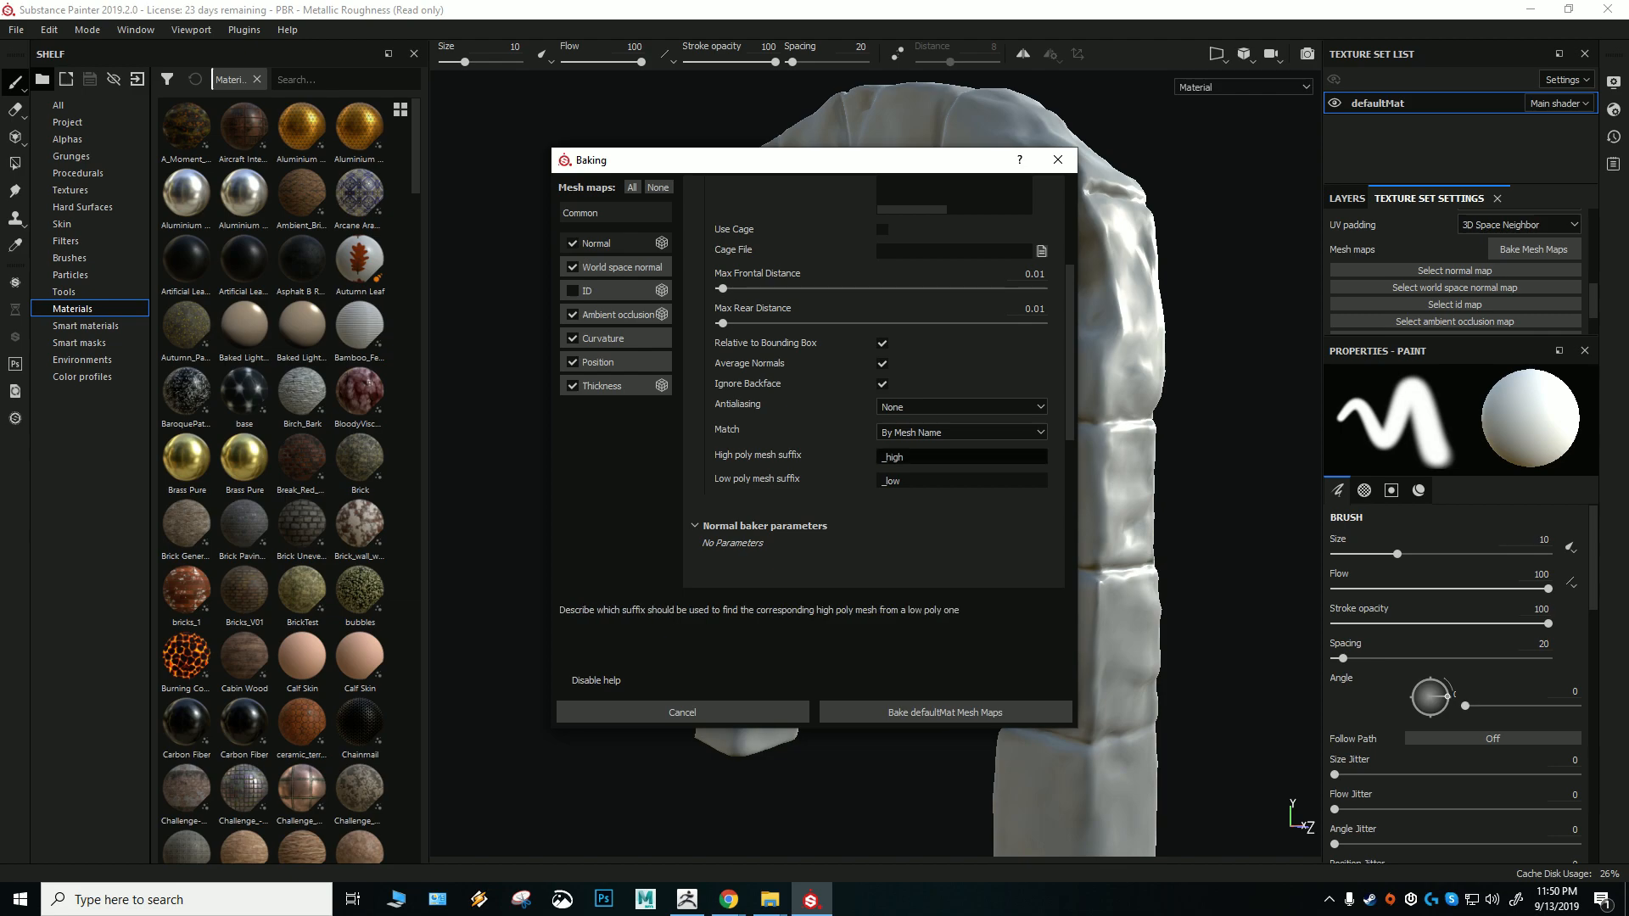
pyautogui.click(943, 712)
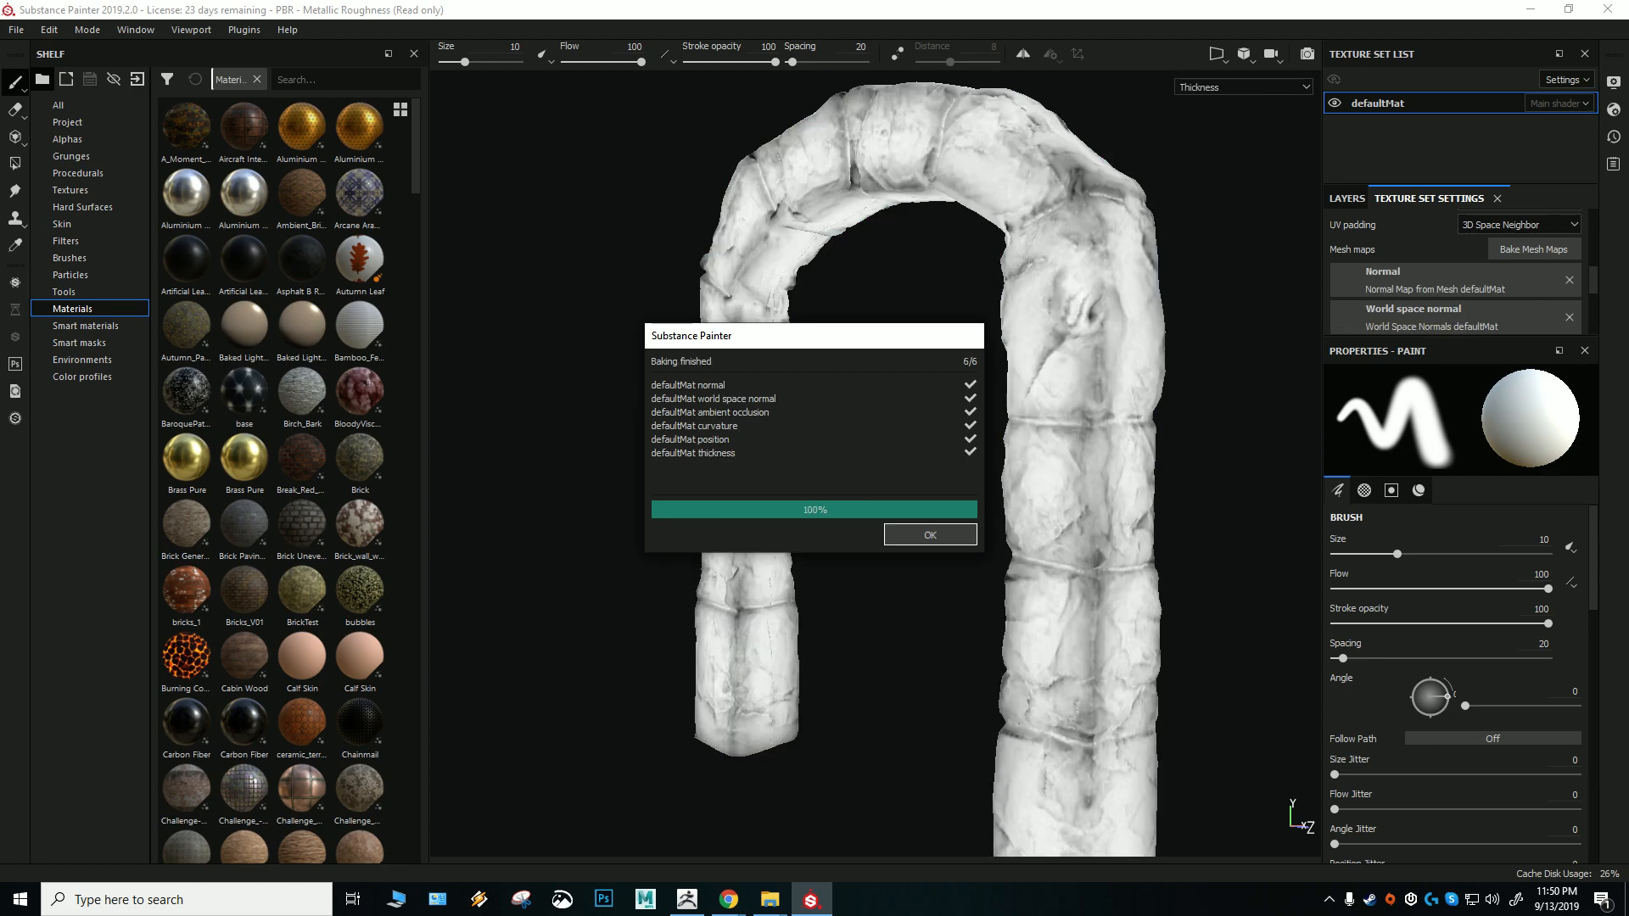
pyautogui.click(927, 534)
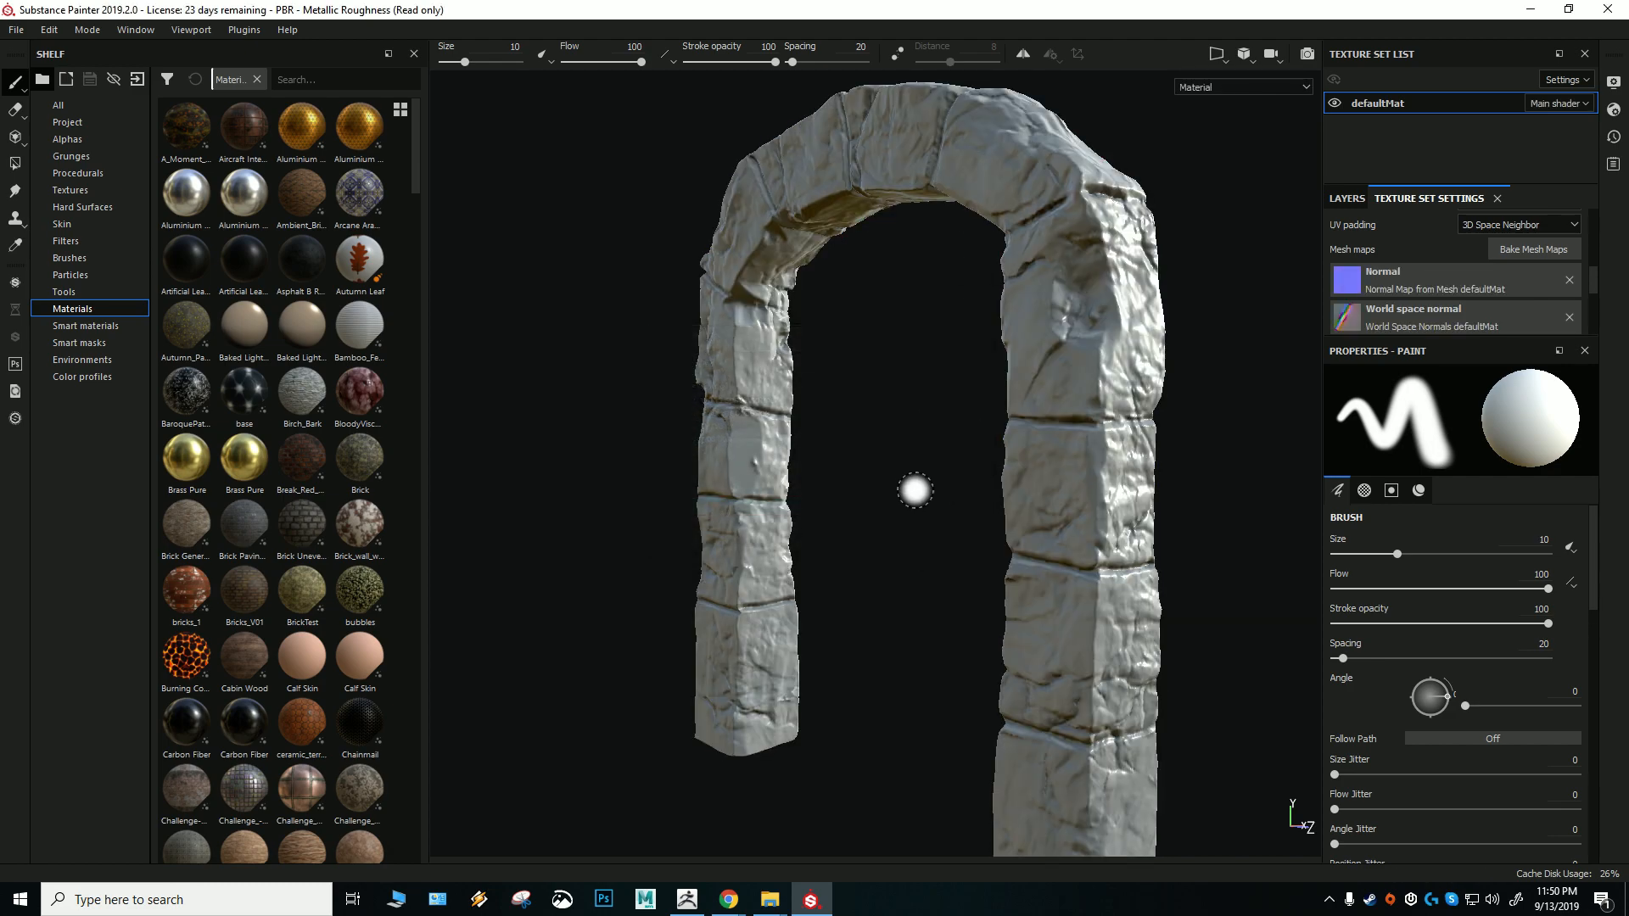